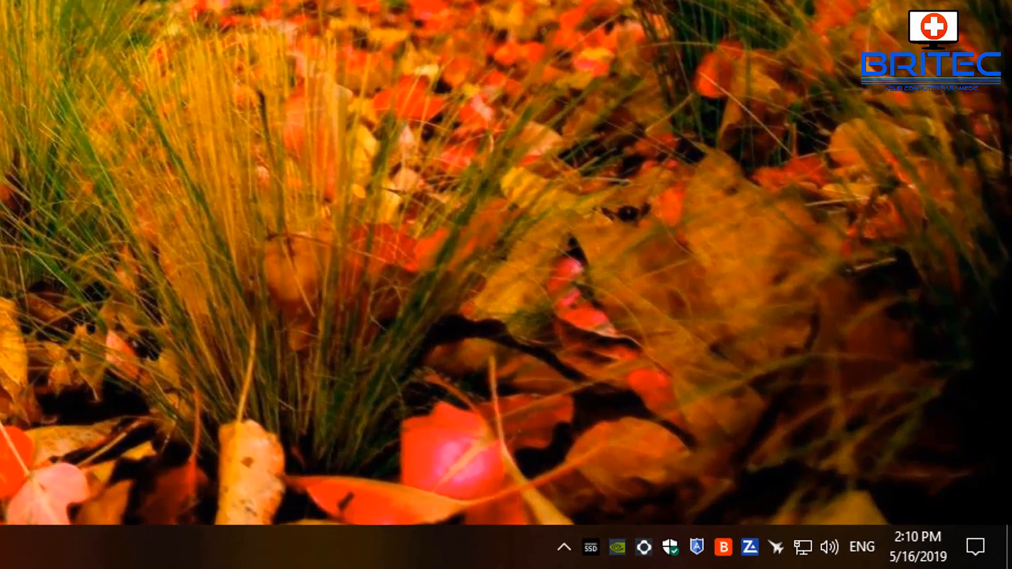
{"action": "mouse_move", "coordinate": [830, 547]}
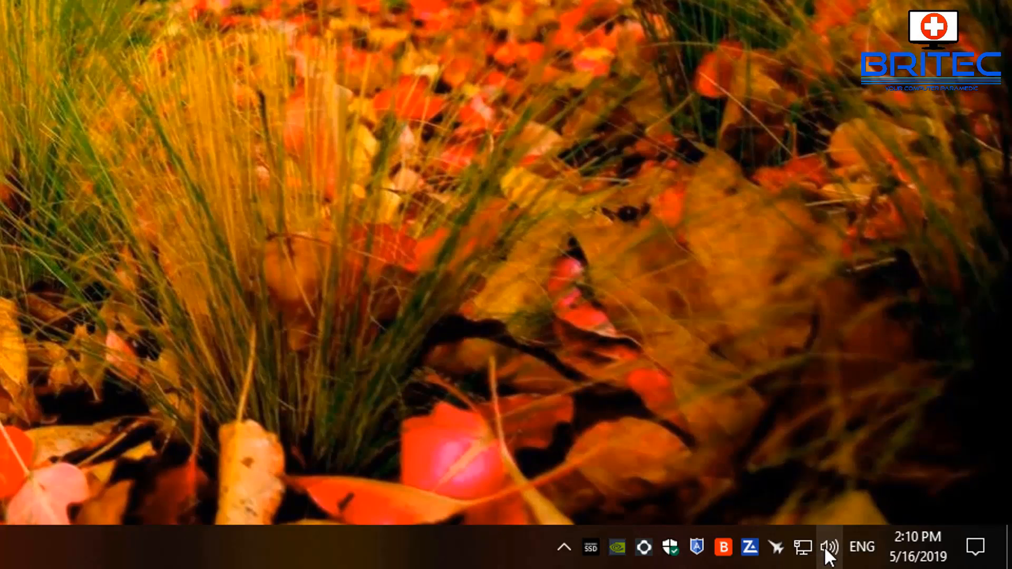
Open Sounds from the speaker tray icon's menu
{"action": "right_click", "coordinate": [830, 547]}
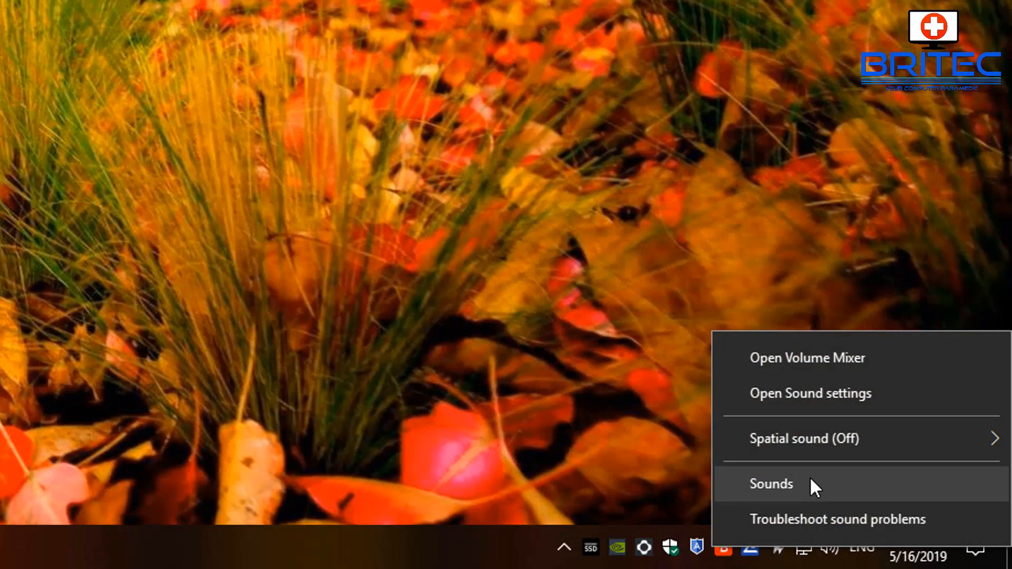
{"action": "left_click", "coordinate": [773, 484]}
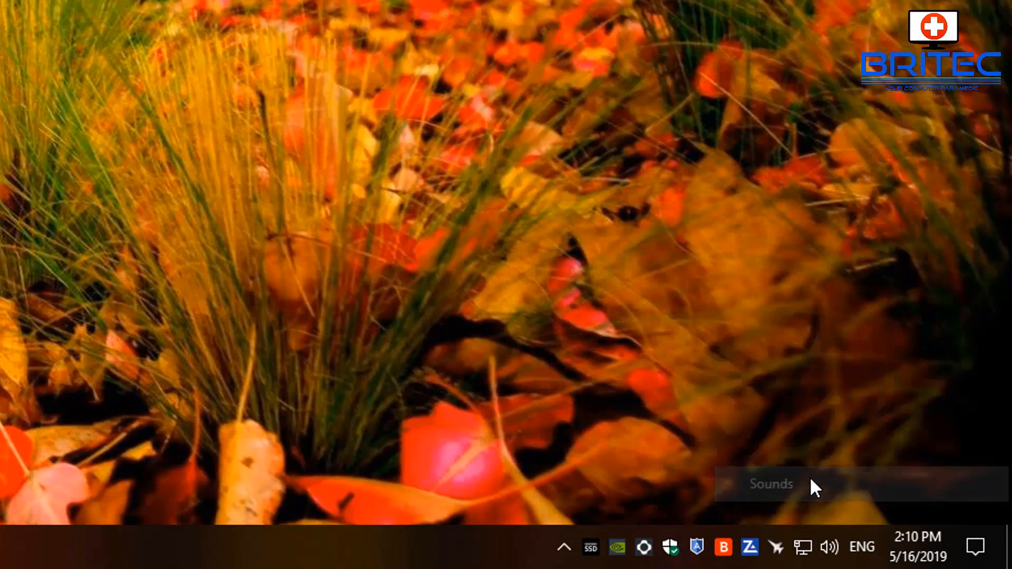
{"action": "left_click", "coordinate": [771, 484]}
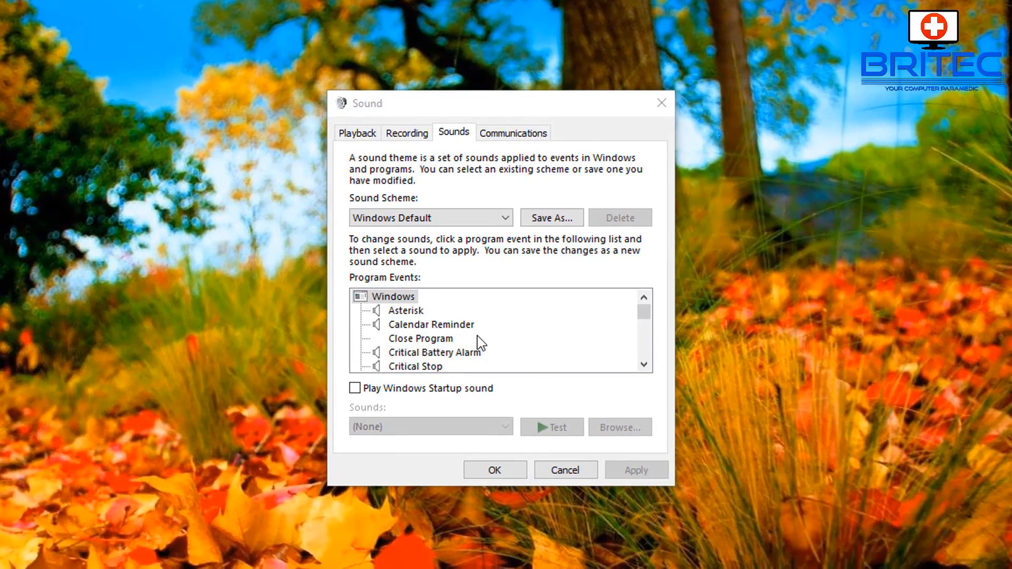
Open the Realtek Speakers properties from the Playback device list
{"action": "left_click", "coordinate": [358, 133]}
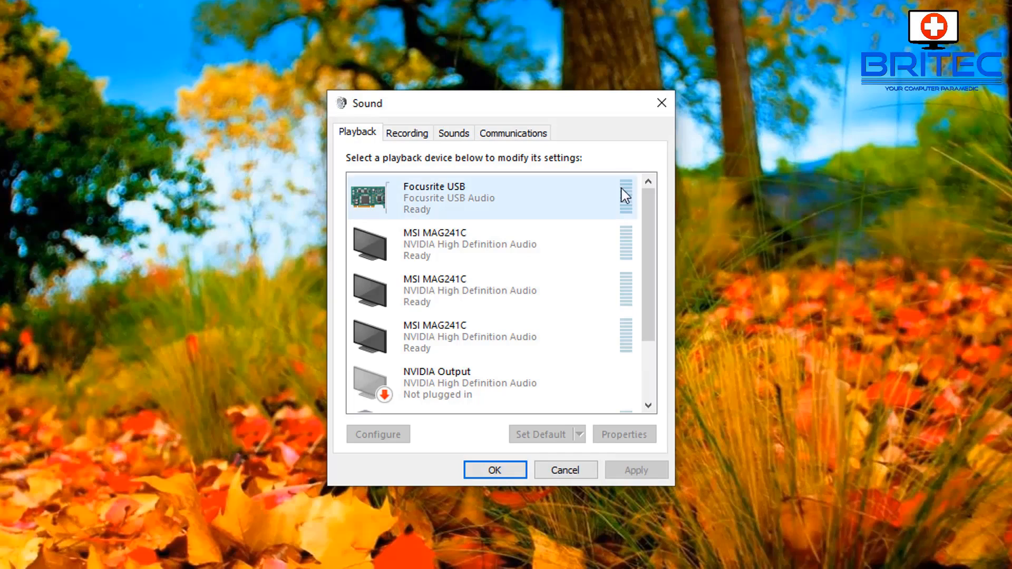
{"action": "scroll", "scroll_direction": "down", "scroll_amount": 3}
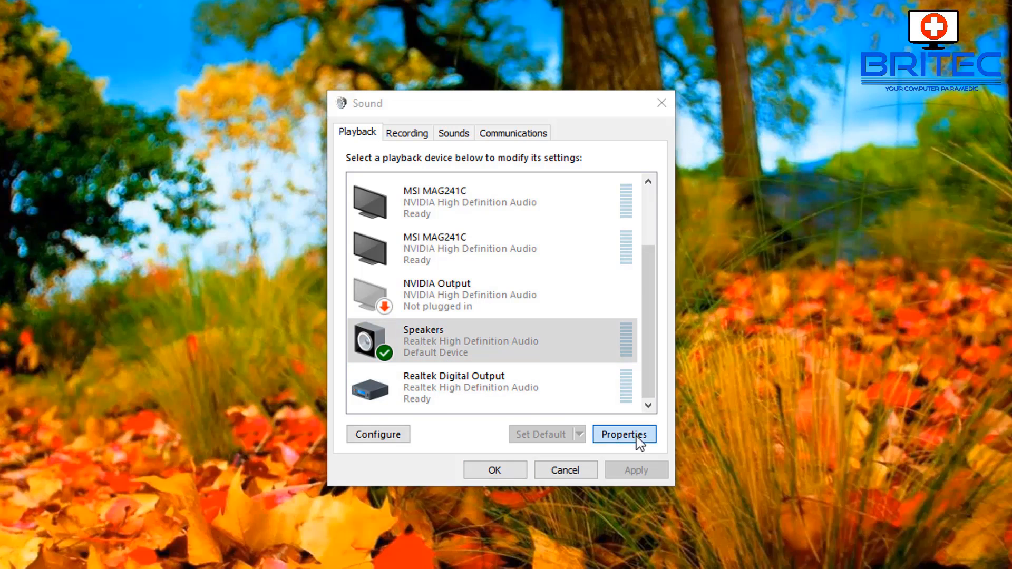
{"action": "left_click", "coordinate": [624, 434]}
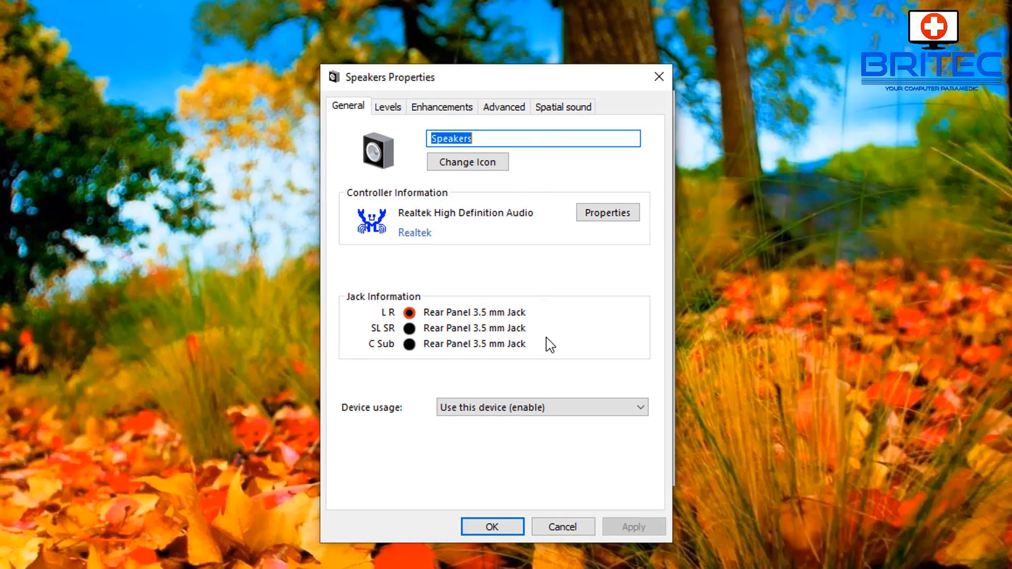
{"action": "mouse_move", "coordinate": [510, 115]}
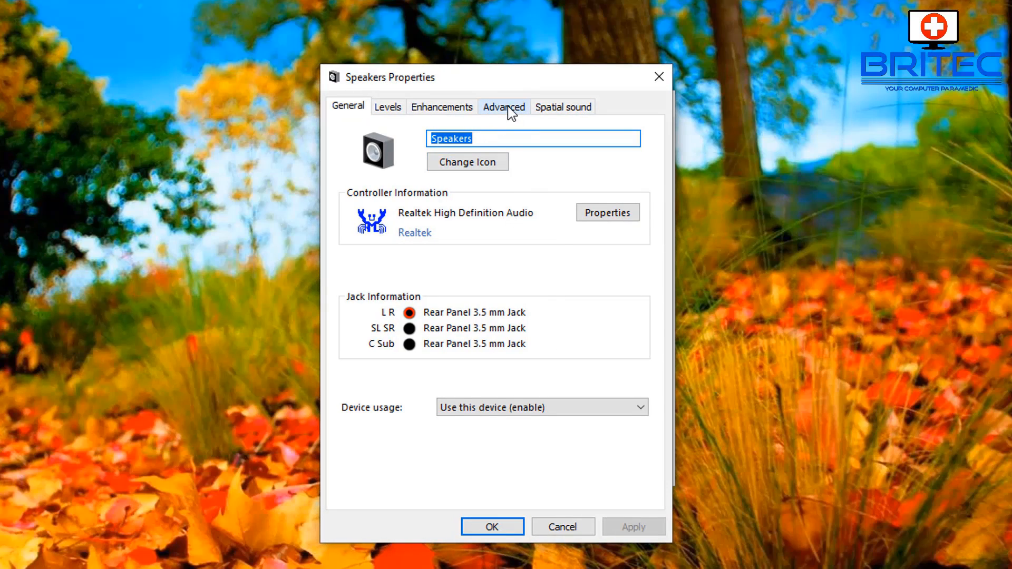
Set the Speakers default format to 16 bit, 44100 Hz (CD Quality), confirming the in-use warning
{"action": "left_click", "coordinate": [503, 107]}
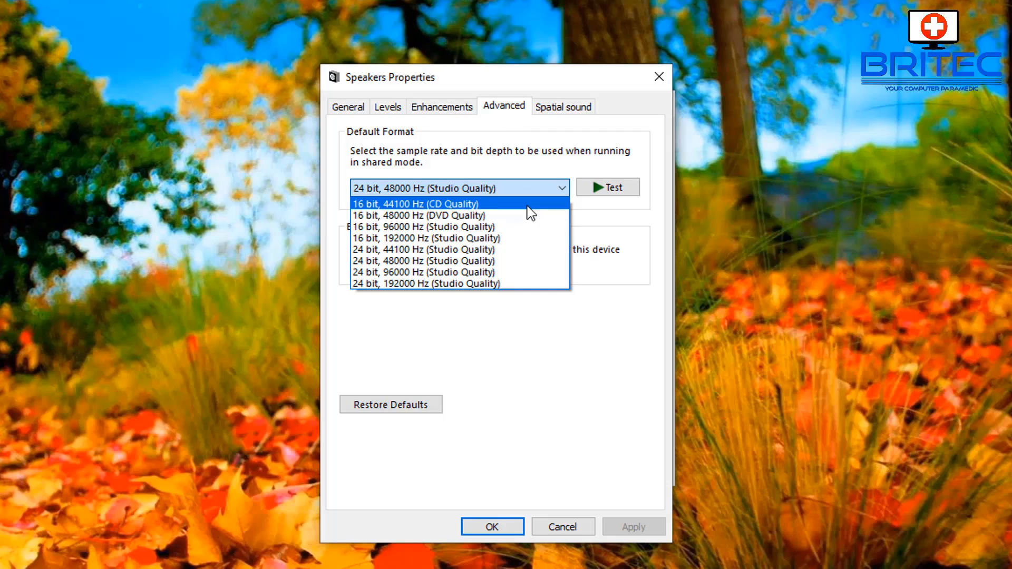
{"action": "left_click", "coordinate": [414, 203]}
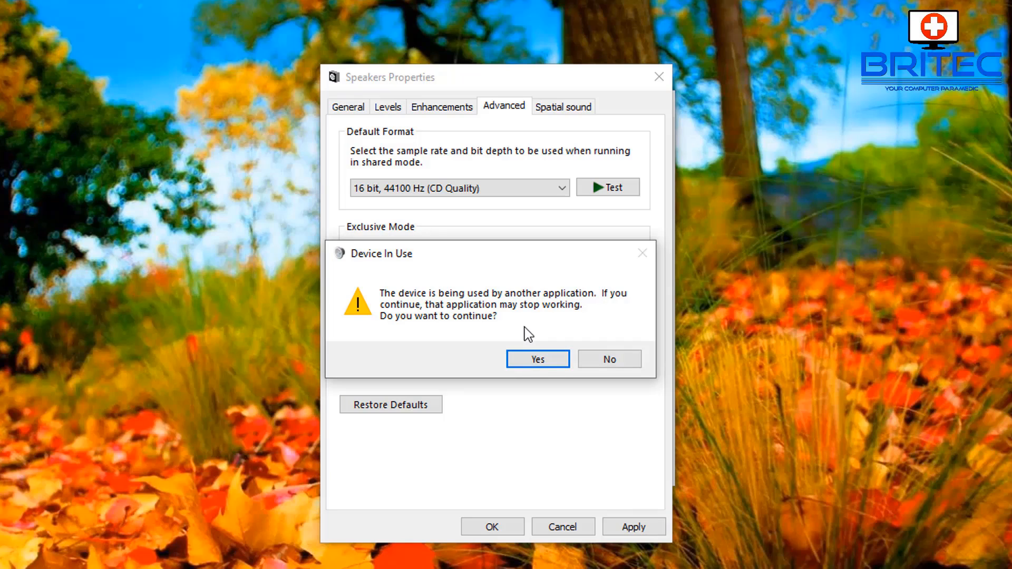
{"action": "mouse_move", "coordinate": [541, 363]}
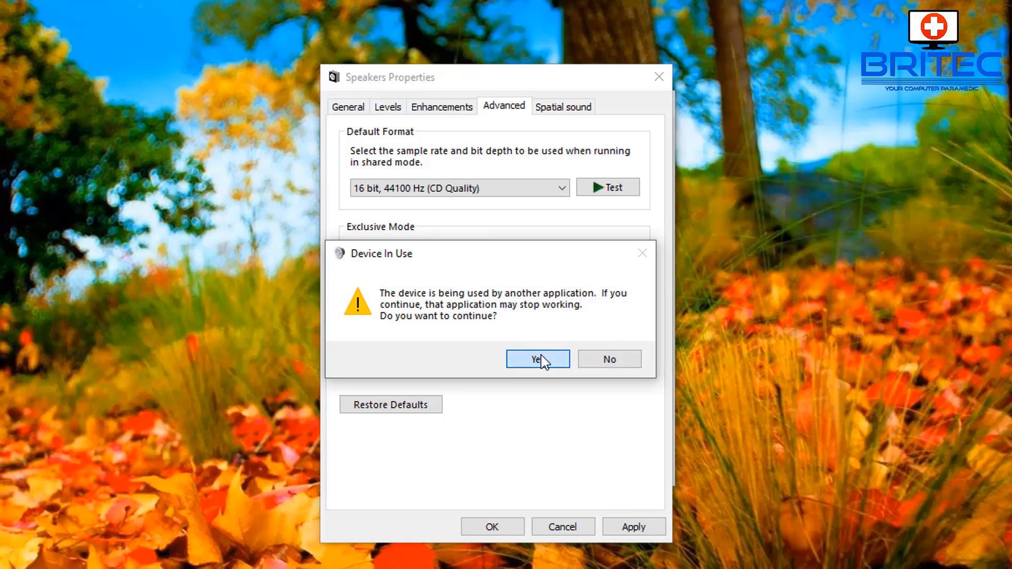
{"action": "left_click", "coordinate": [538, 359]}
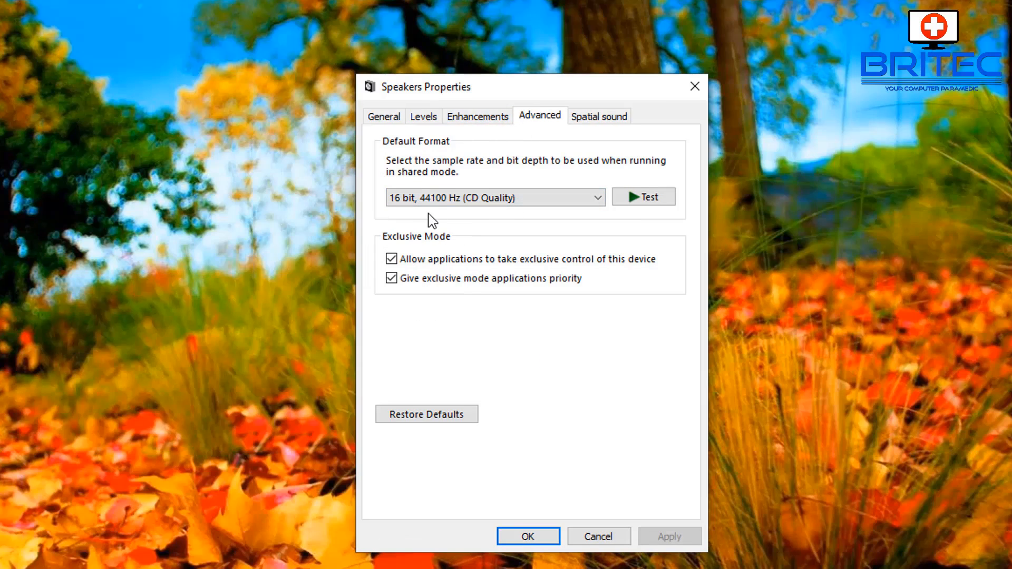
Tick Disable all sound effects on the Speakers Enhancements tab and confirm with OK
{"action": "left_click", "coordinate": [478, 116]}
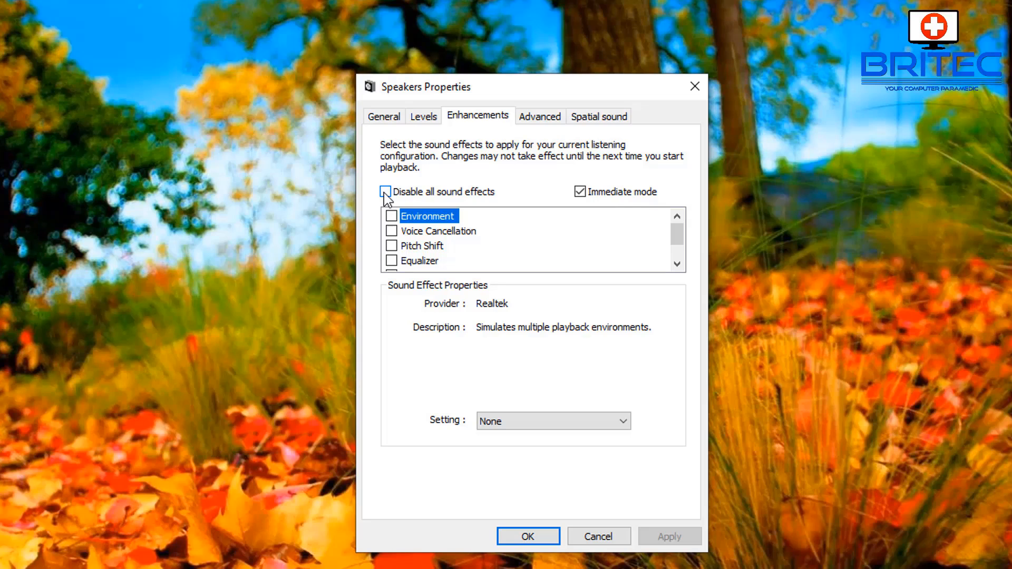
{"action": "left_click", "coordinate": [385, 192]}
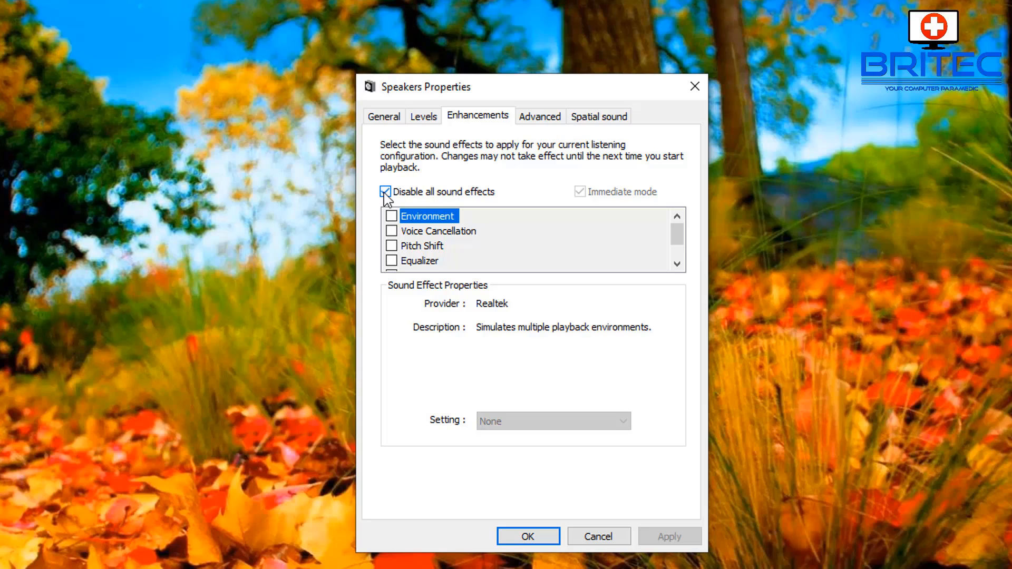
{"action": "left_click", "coordinate": [386, 192]}
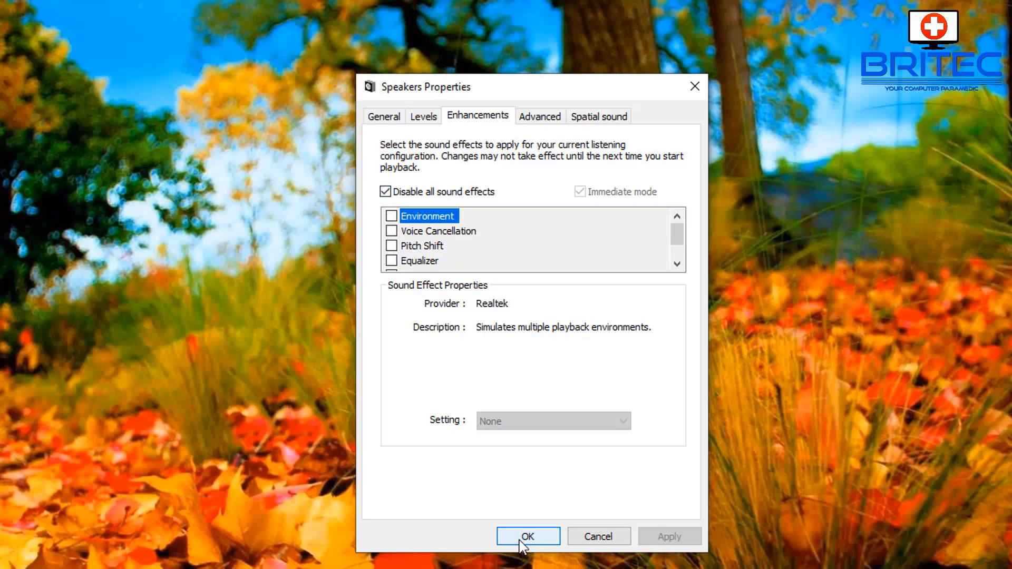
{"action": "left_click", "coordinate": [528, 536]}
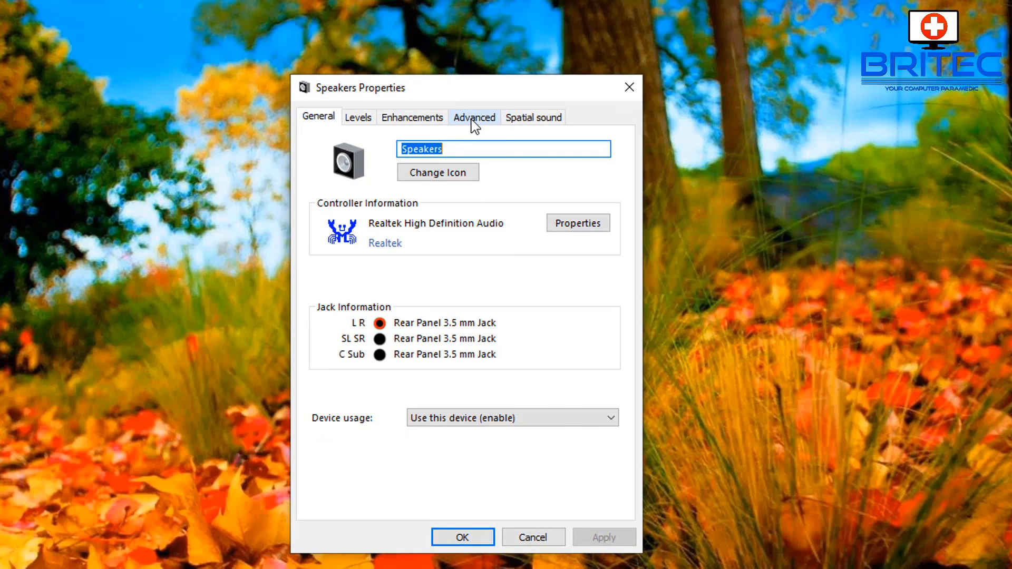
Confirm both Exclusive Mode options on the Advanced tab and close the sound windows
{"action": "left_click", "coordinate": [474, 117]}
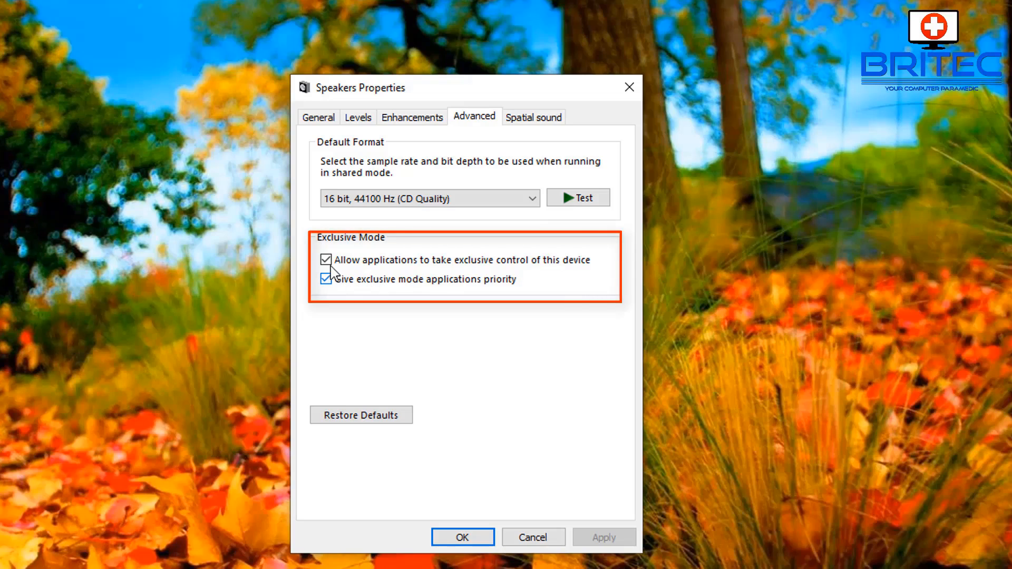
{"action": "left_click", "coordinate": [326, 259]}
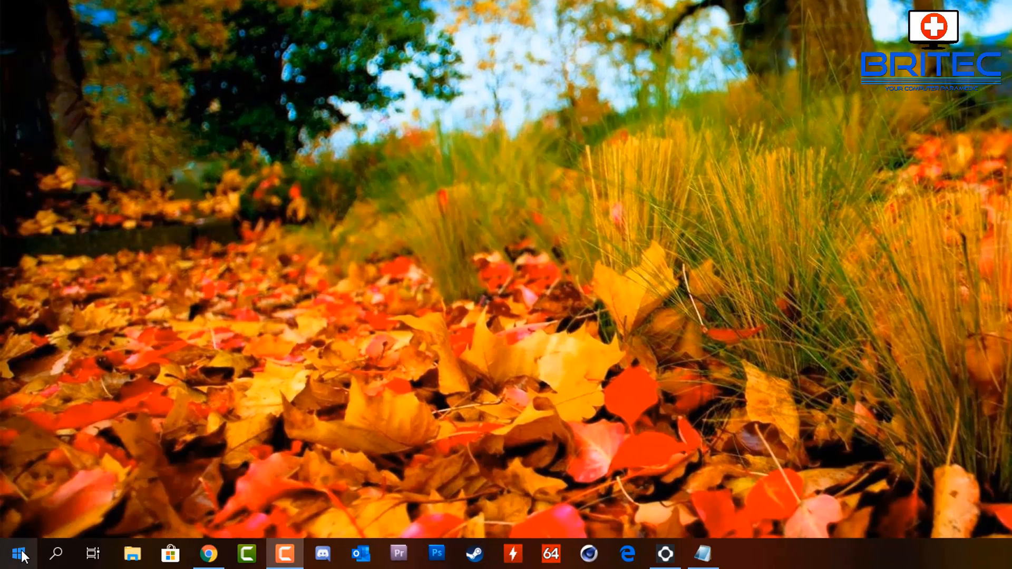
Open Device Manager, expand Audio inputs and outputs, and show Speakers' context menu
{"action": "right_click", "coordinate": [20, 550]}
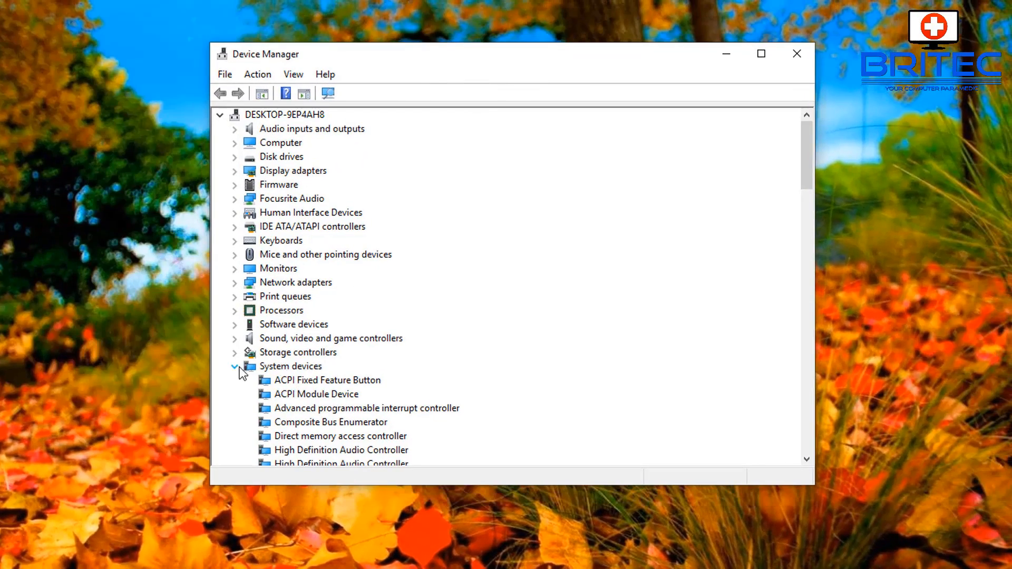
{"action": "left_click", "coordinate": [234, 366]}
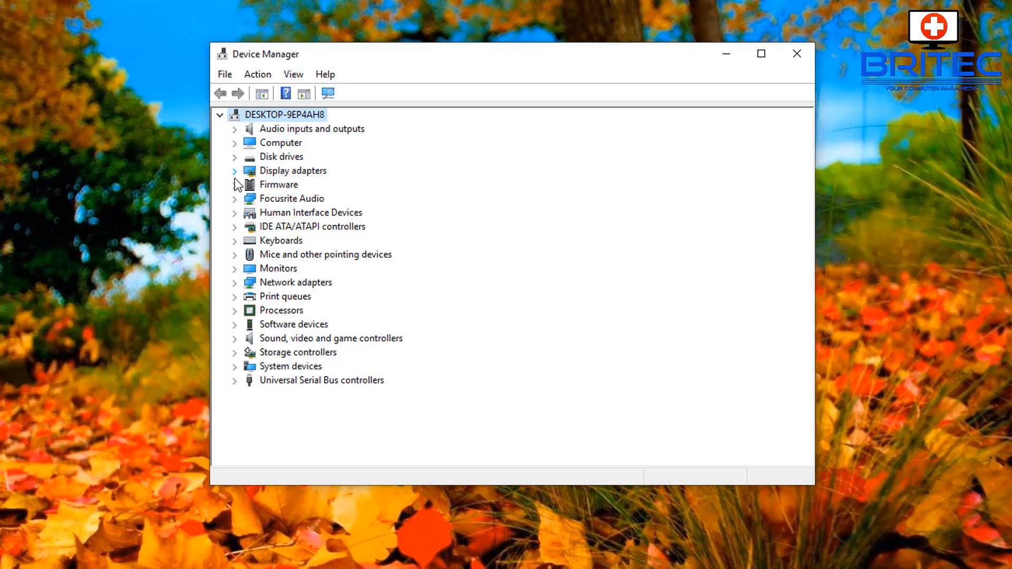
{"action": "mouse_move", "coordinate": [236, 196]}
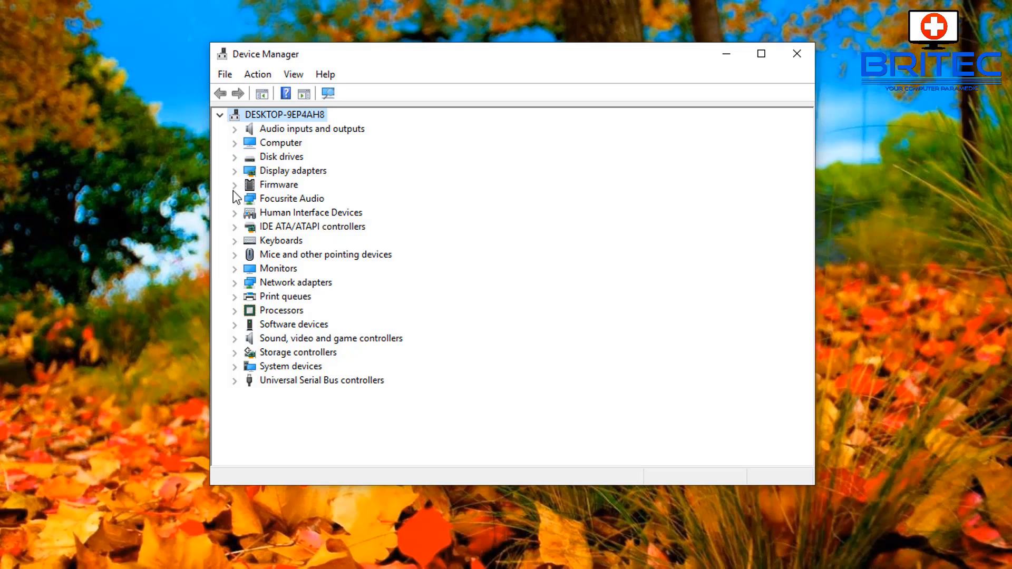
{"action": "left_click", "coordinate": [234, 128]}
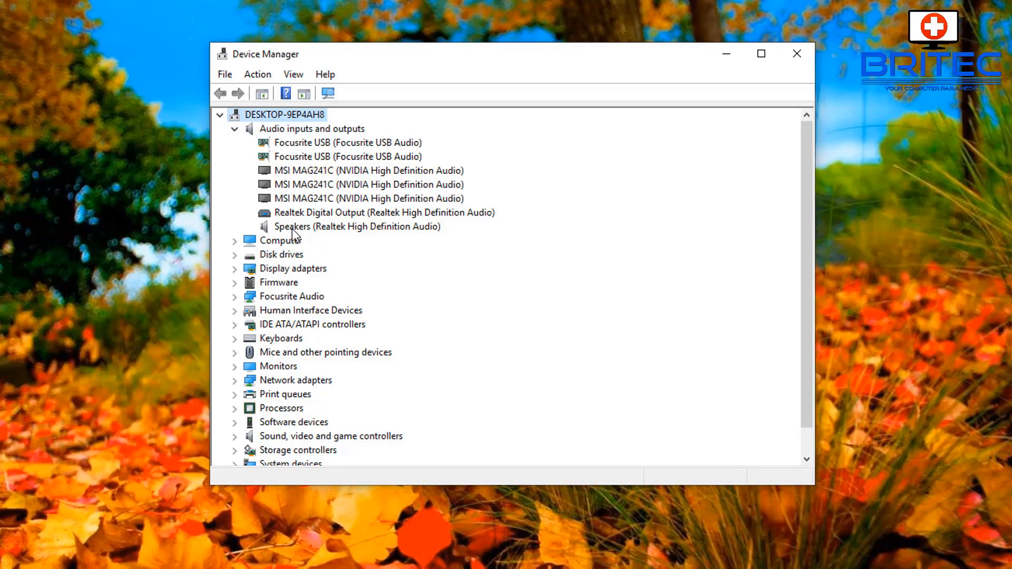
{"action": "mouse_move", "coordinate": [324, 235]}
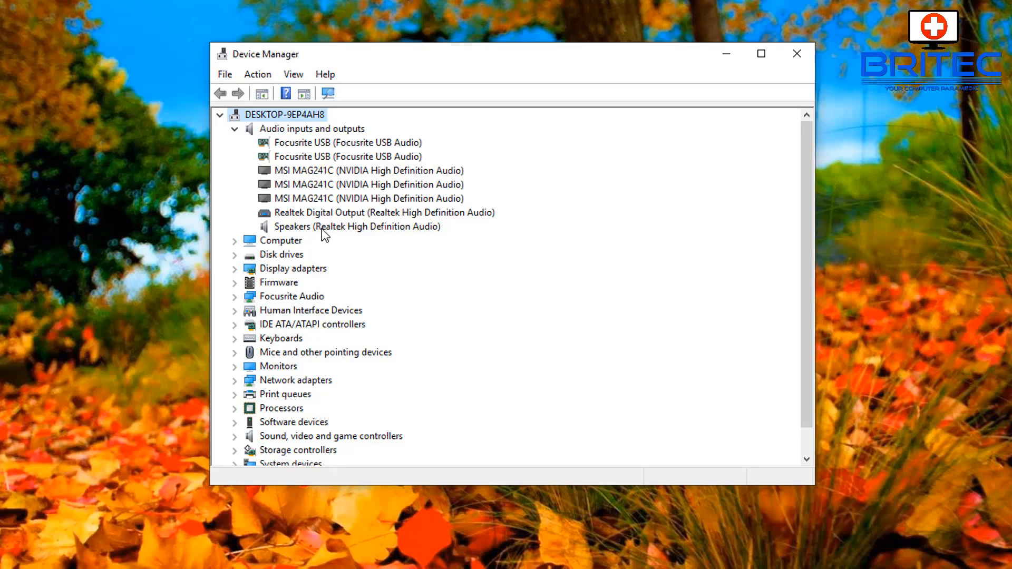
{"action": "right_click", "coordinate": [325, 227]}
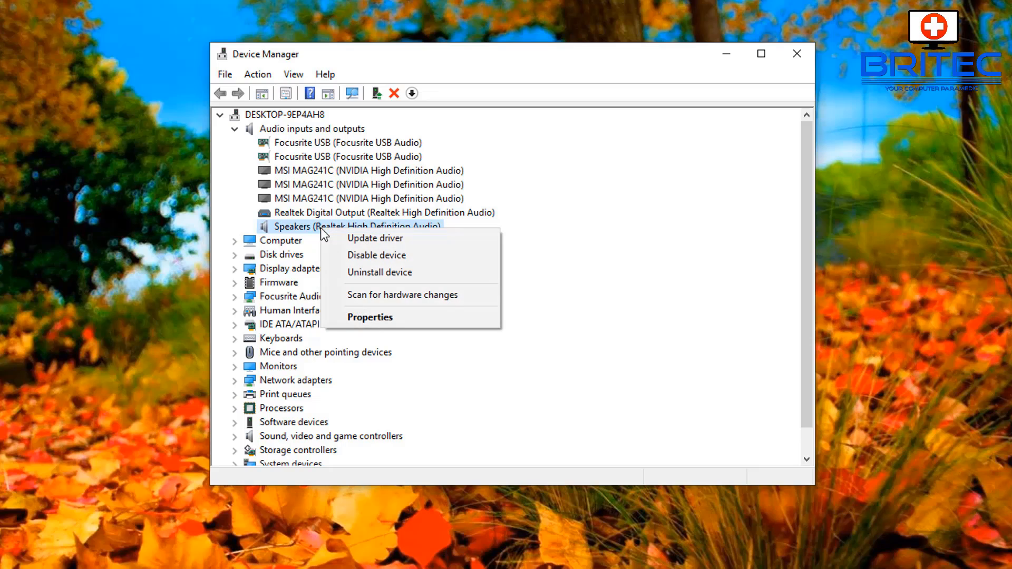
Search automatically for updated Realtek Speakers drivers, finding the best ones installed
{"action": "left_click", "coordinate": [375, 238]}
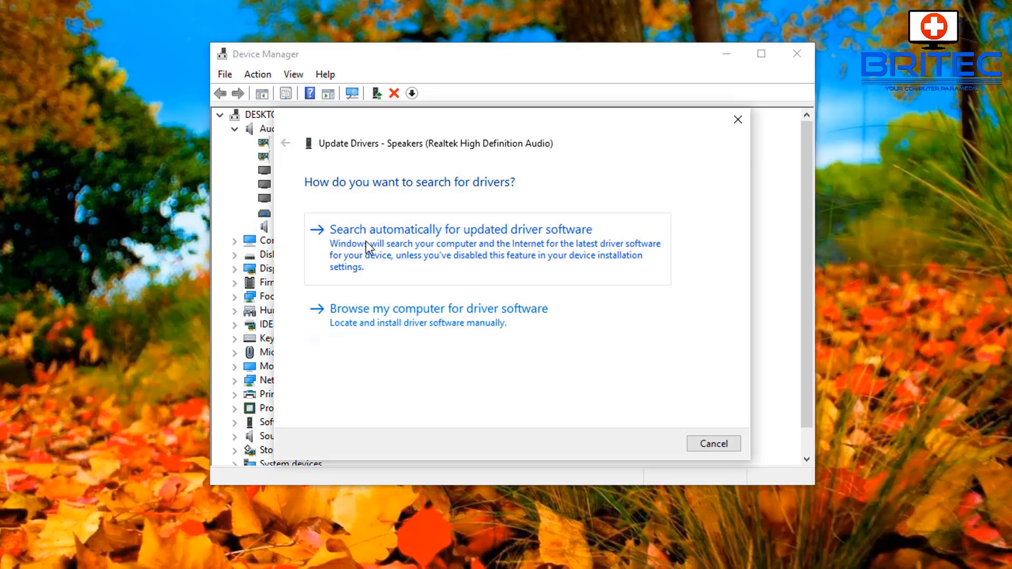
{"action": "left_click", "coordinate": [461, 229]}
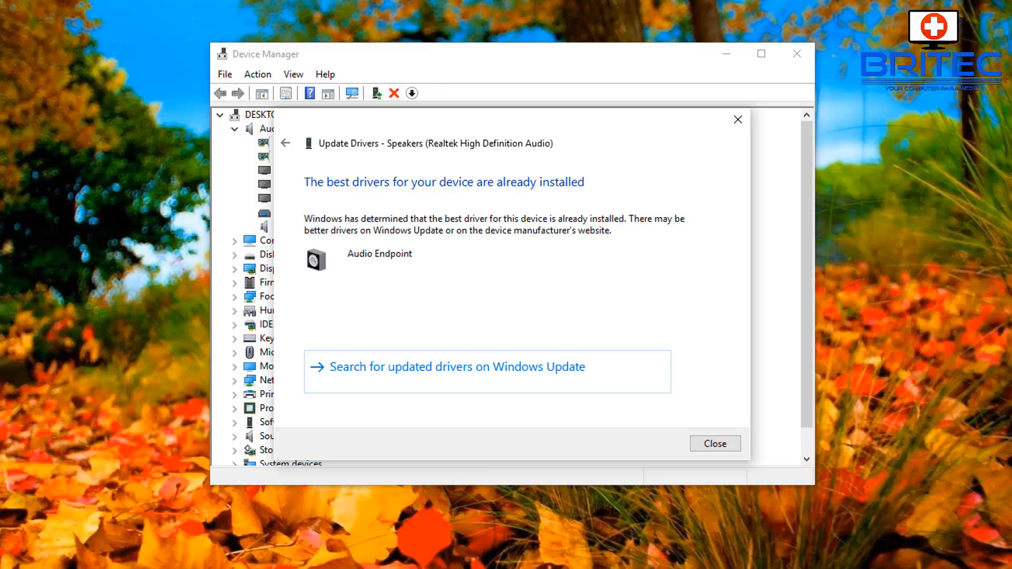
{"action": "mouse_move", "coordinate": [580, 197]}
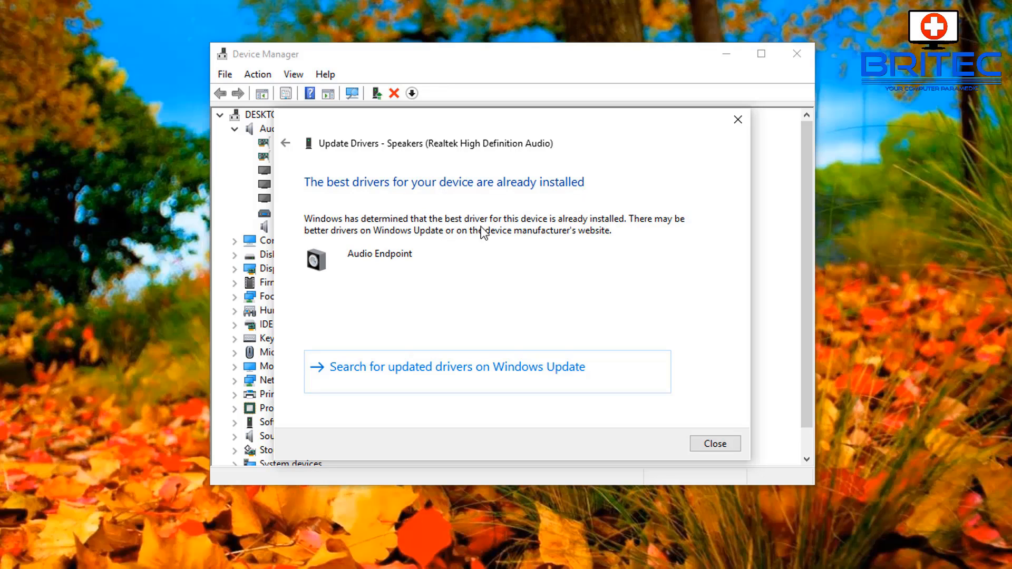
{"action": "mouse_move", "coordinate": [694, 243]}
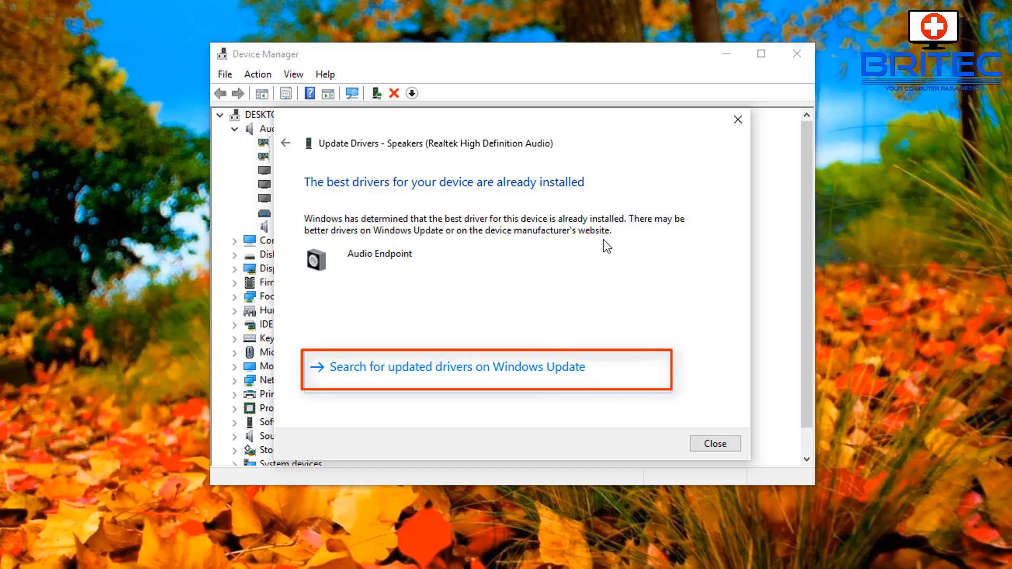
{"action": "mouse_move", "coordinate": [377, 326]}
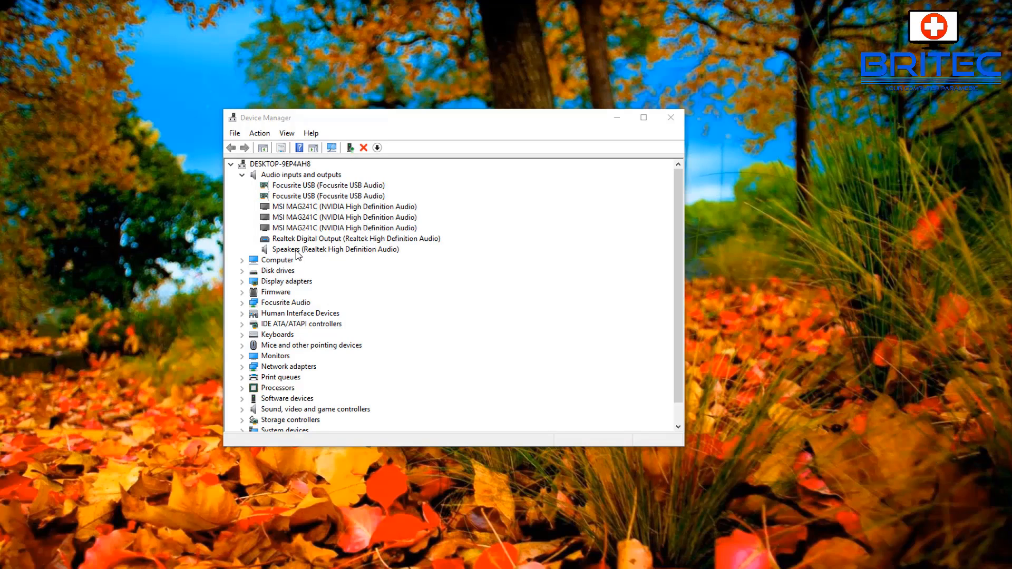
Show the Speakers Driver tab: Microsoft driver, 9/14/2018, version 10.0.17763.1
{"action": "right_click", "coordinate": [303, 250]}
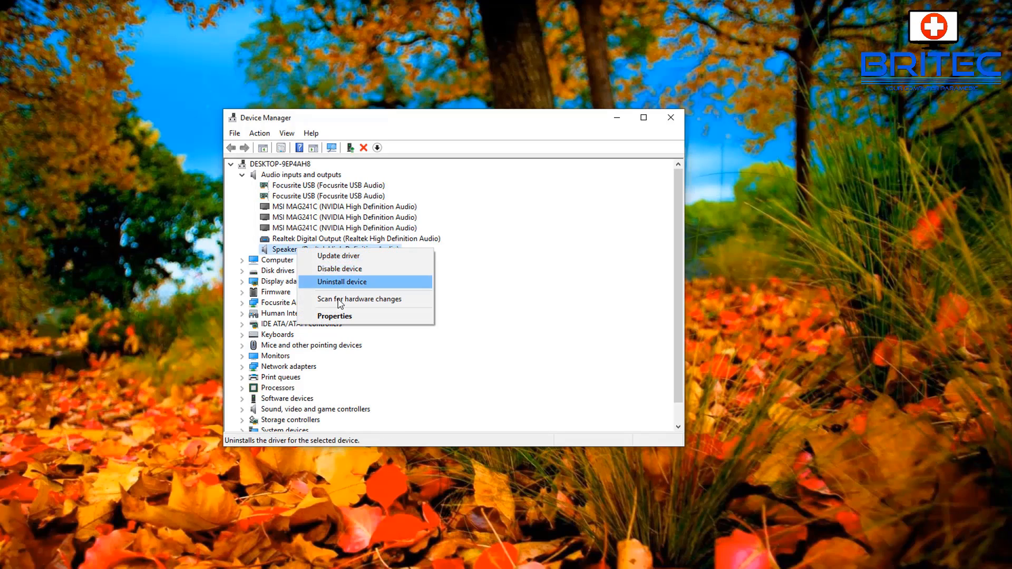
{"action": "left_click", "coordinate": [334, 316]}
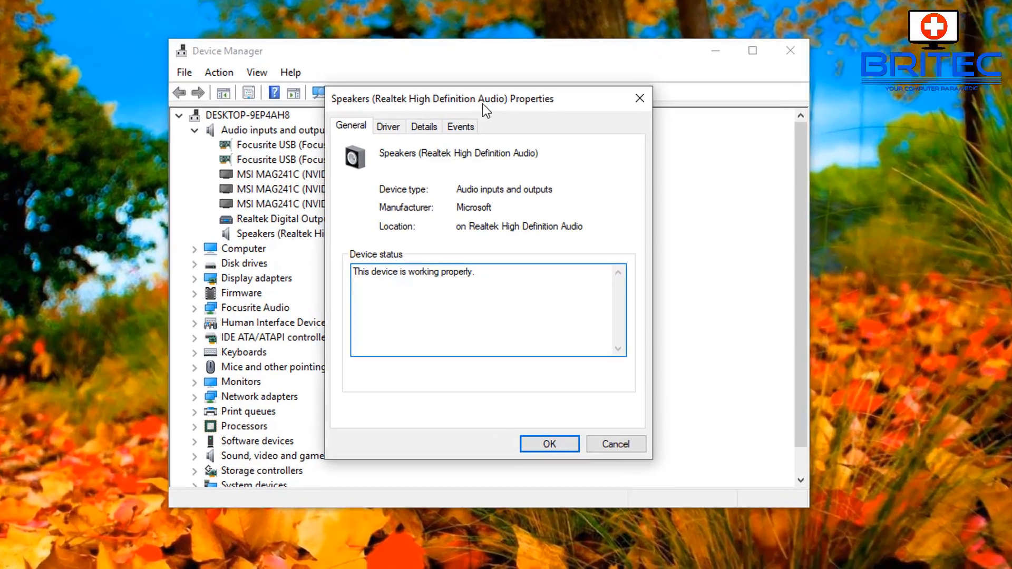
{"action": "left_click", "coordinate": [388, 127]}
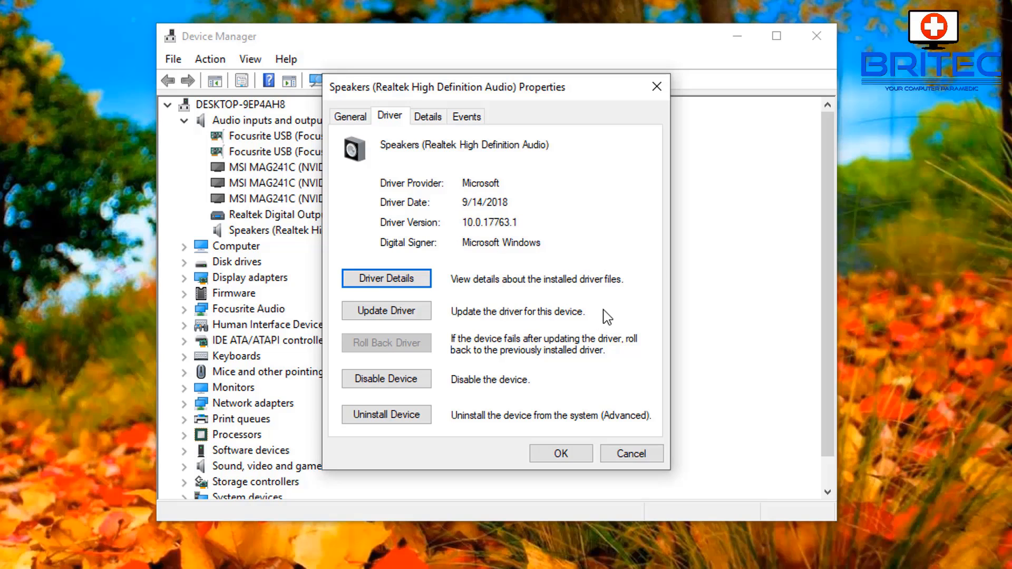
{"action": "mouse_move", "coordinate": [640, 314]}
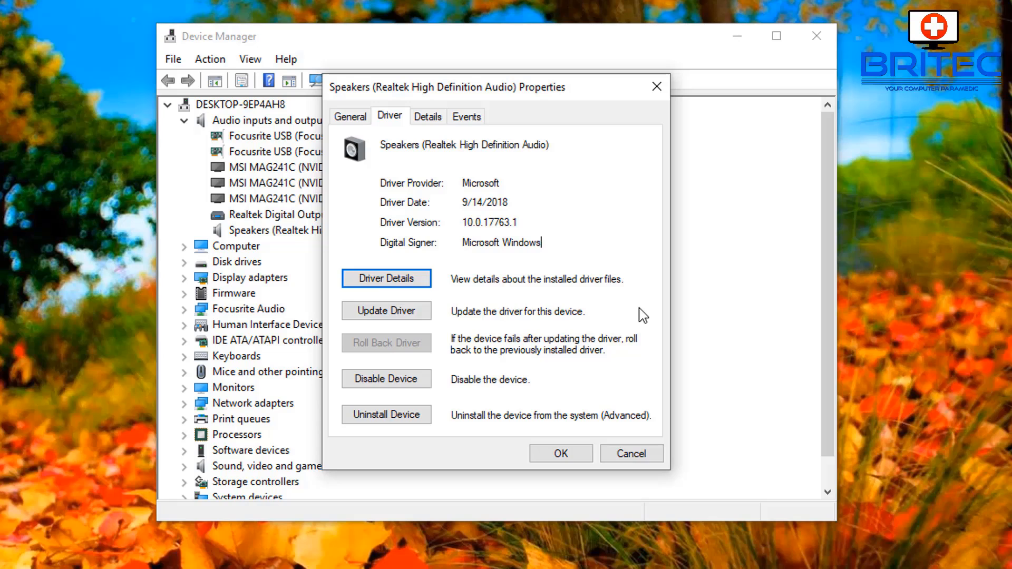
{"action": "mouse_move", "coordinate": [879, 370]}
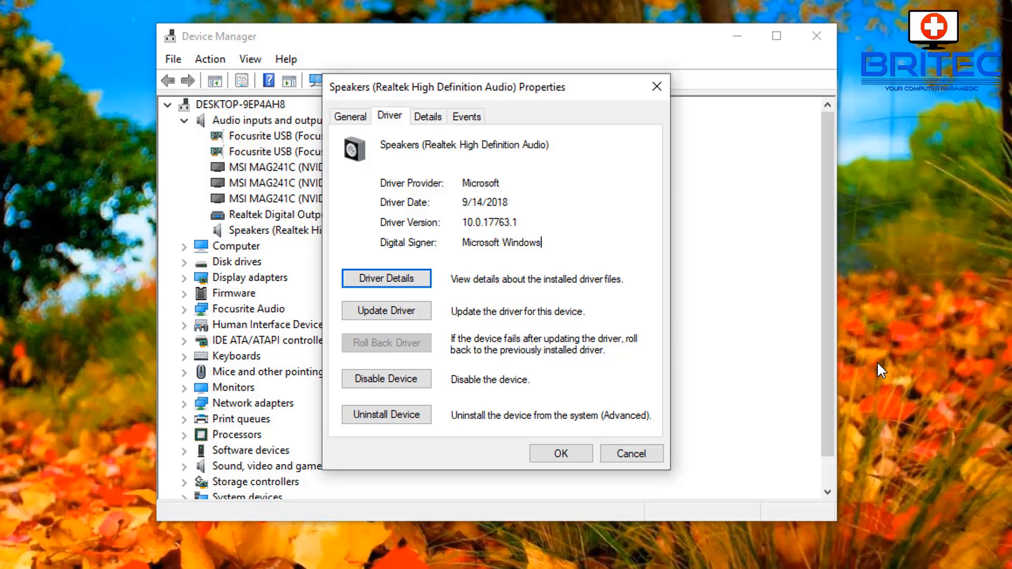
{"action": "mouse_move", "coordinate": [873, 371]}
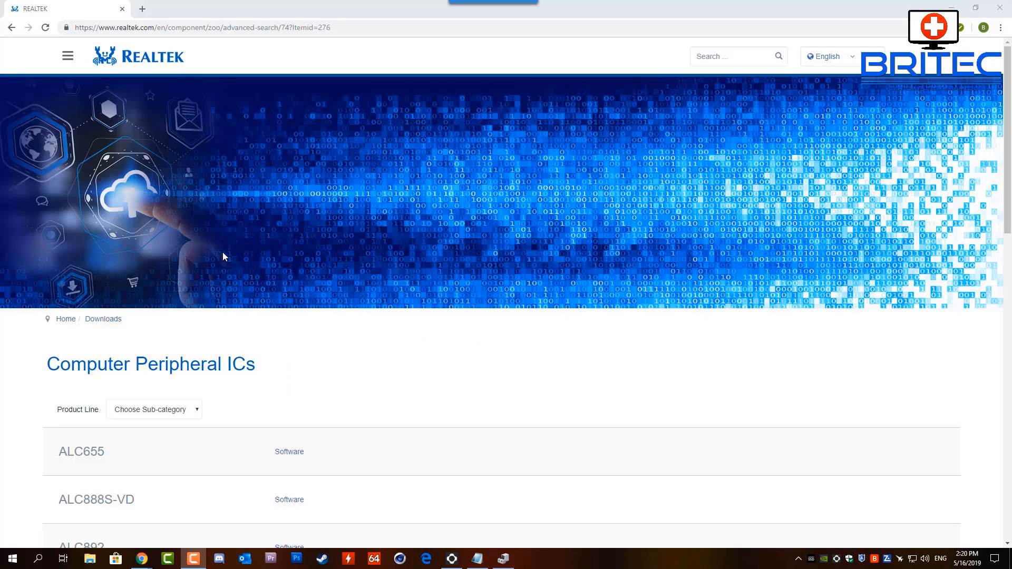
Scroll the Realtek Computer Peripheral ICs downloads list (ALC655, ALC892, ALC898)
{"action": "scroll", "scroll_direction": "down", "scroll_amount": 3}
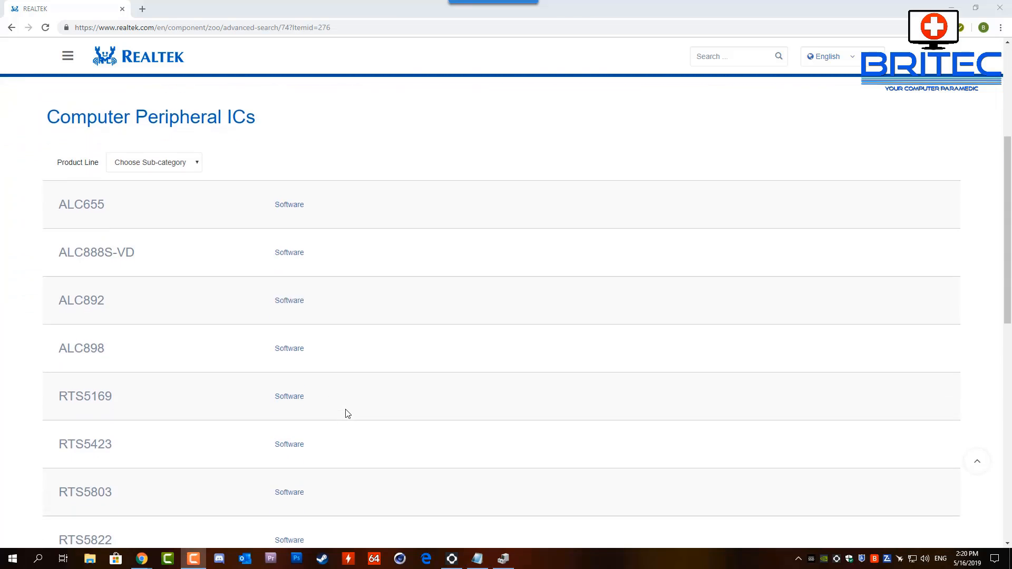
{"action": "scroll", "scroll_direction": "down", "scroll_amount": 3}
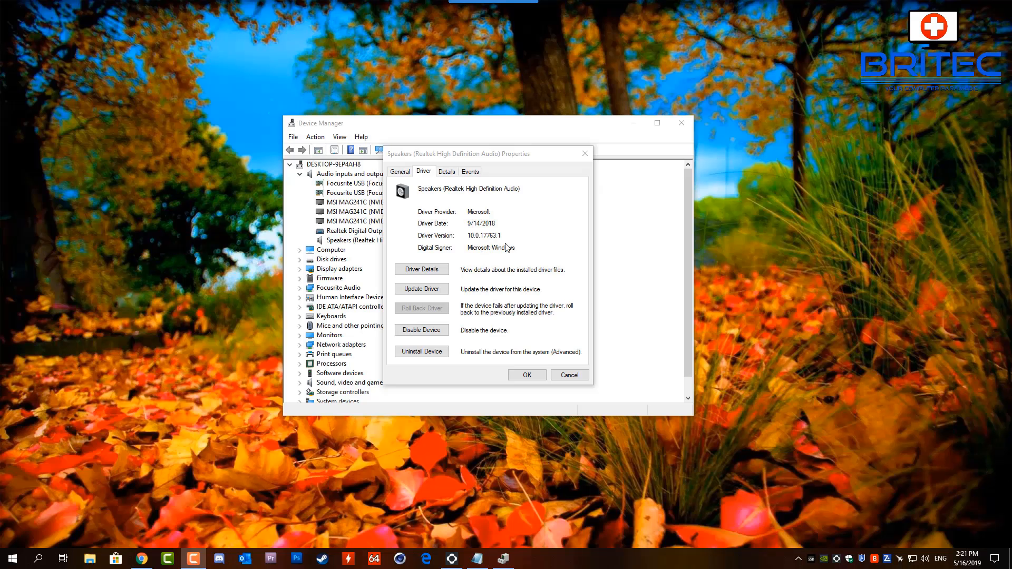
{"action": "mouse_move", "coordinate": [476, 298]}
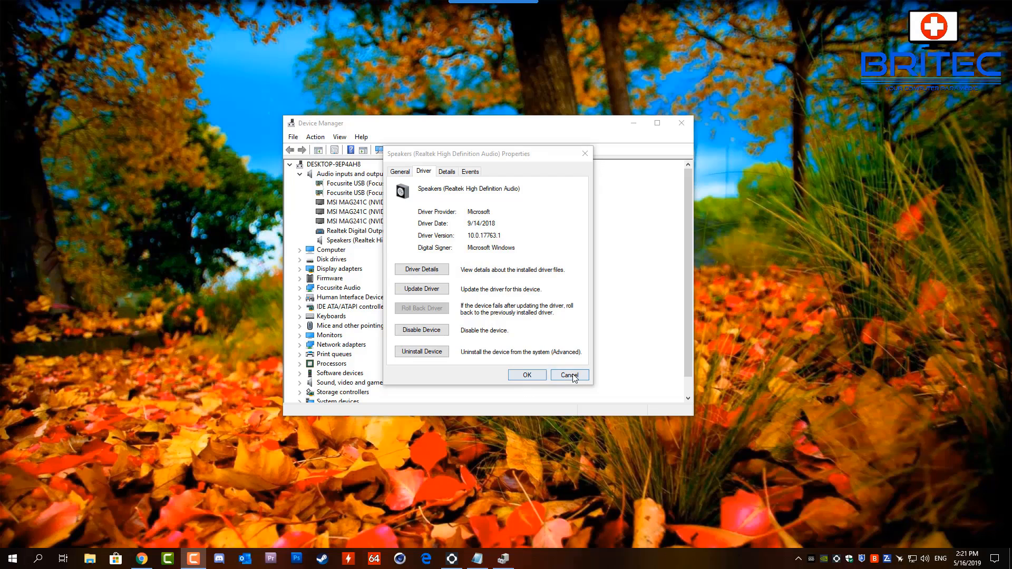
Cancel the Speakers properties without changes and exit Device Manager
{"action": "left_click", "coordinate": [569, 375]}
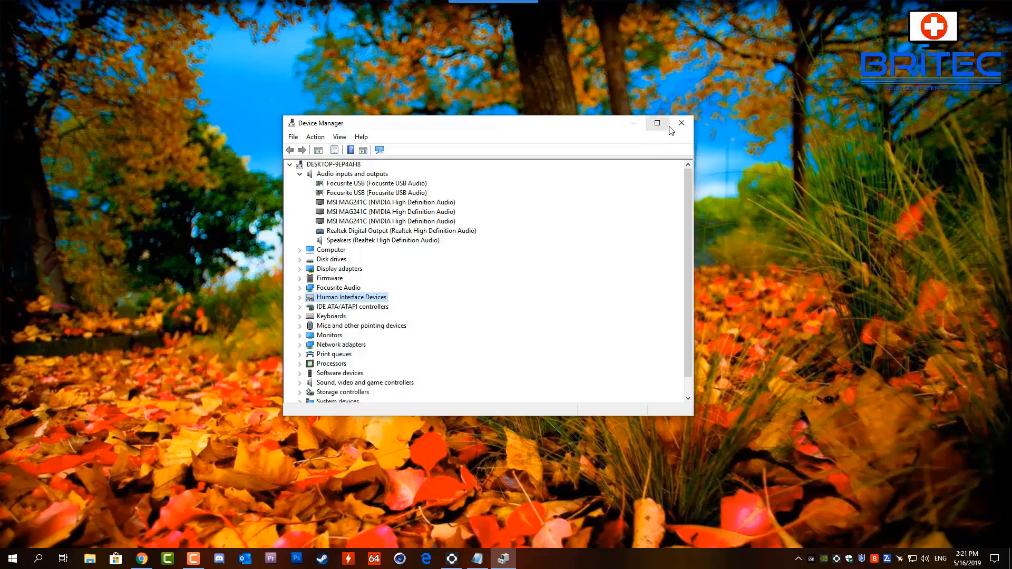
{"action": "left_click", "coordinate": [682, 123]}
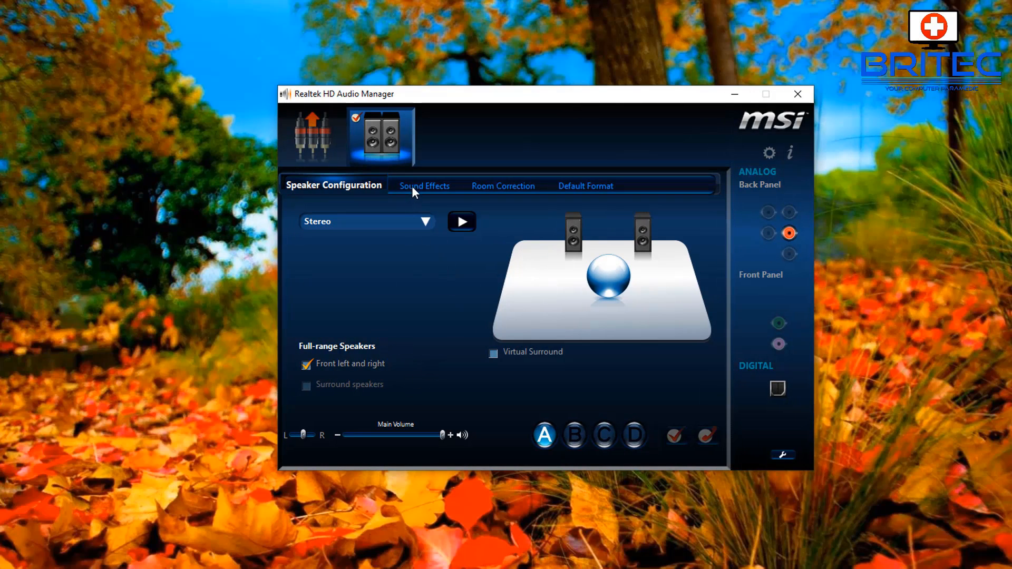
Review Realtek's Sound Effects, Room Correction and Default Format tabs (16 Bits, 44100 Hz)
{"action": "left_click", "coordinate": [424, 185]}
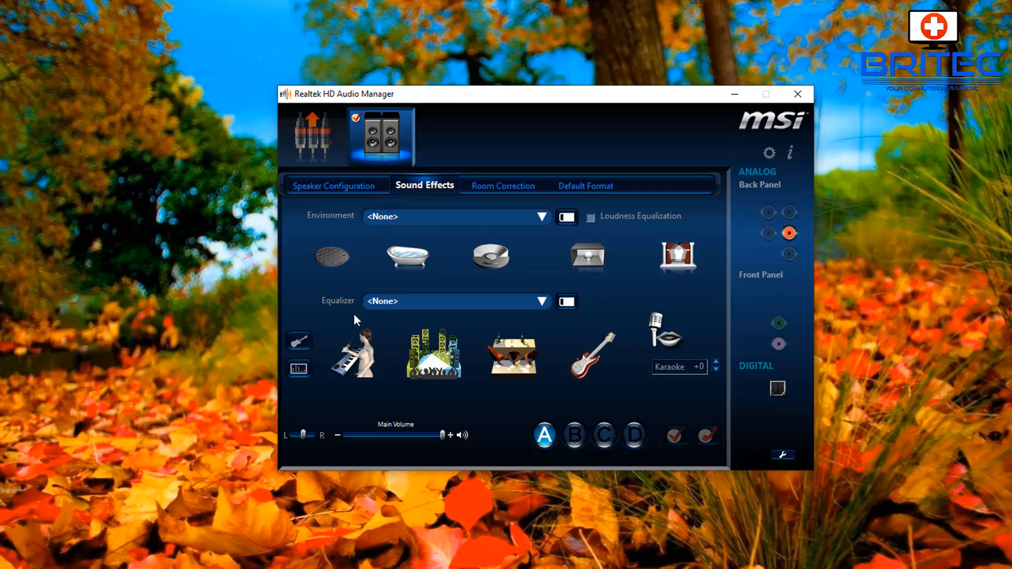
{"action": "mouse_move", "coordinate": [369, 363]}
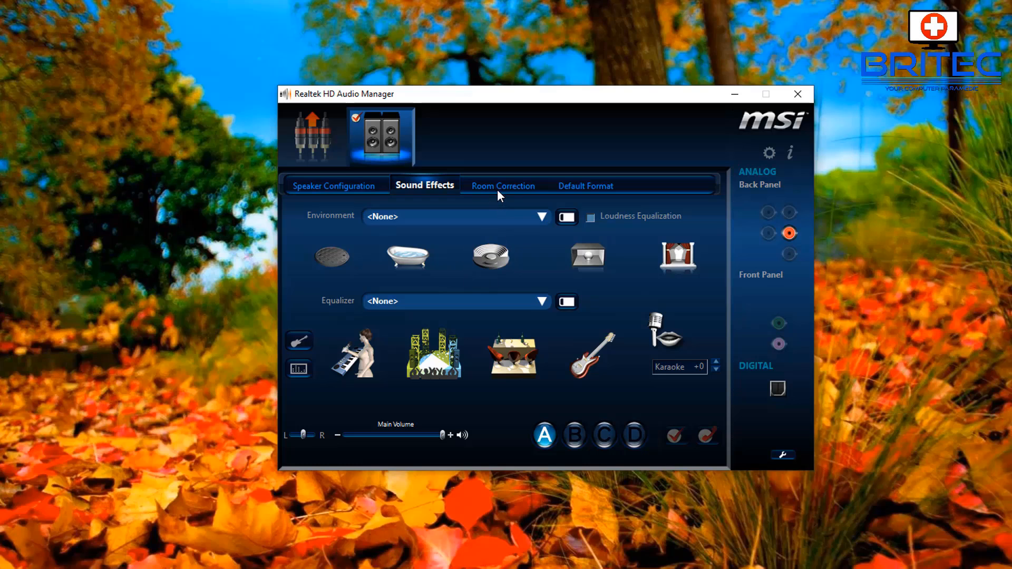
{"action": "left_click", "coordinate": [503, 186]}
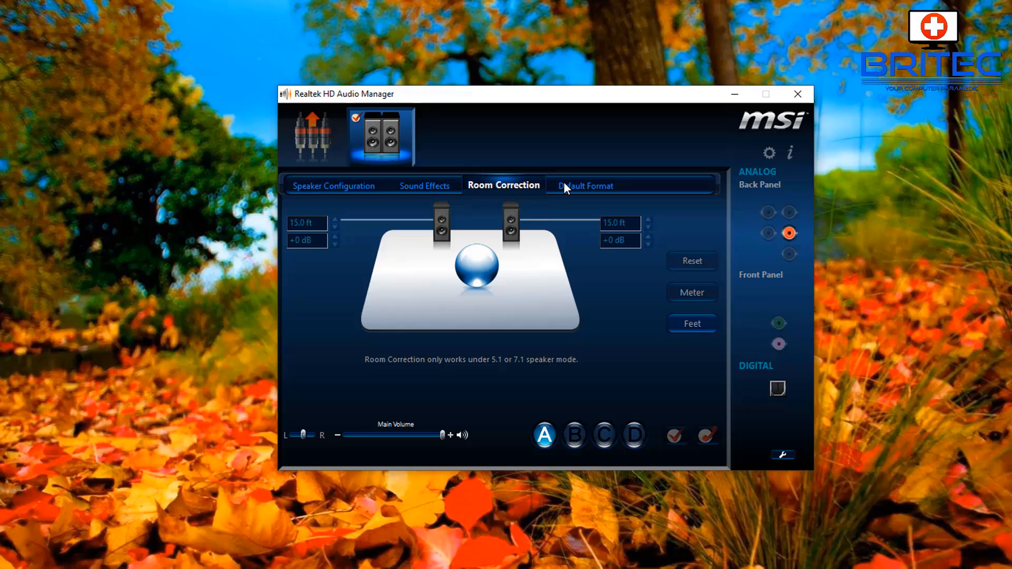
{"action": "left_click", "coordinate": [586, 185]}
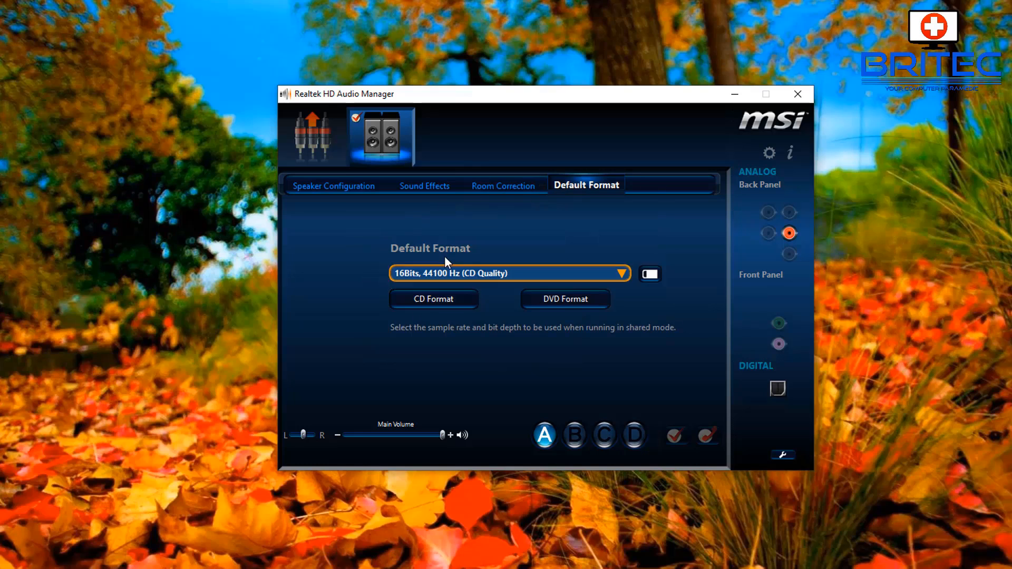
{"action": "left_click", "coordinate": [621, 274]}
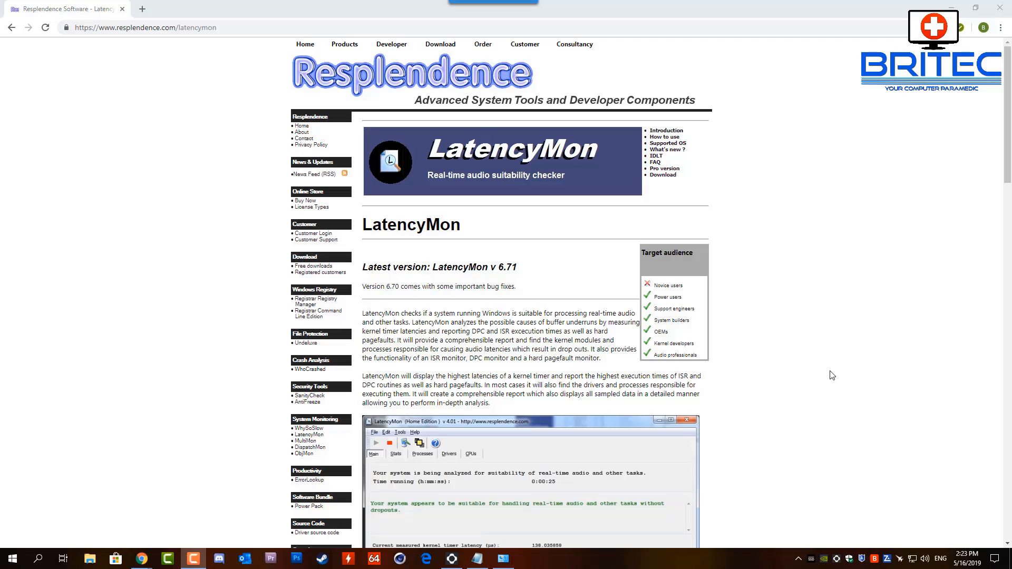
Download LatencyMon's free home edition from Resplendence's downloads page and run the installer
{"action": "scroll", "scroll_direction": "down", "scroll_amount": 3}
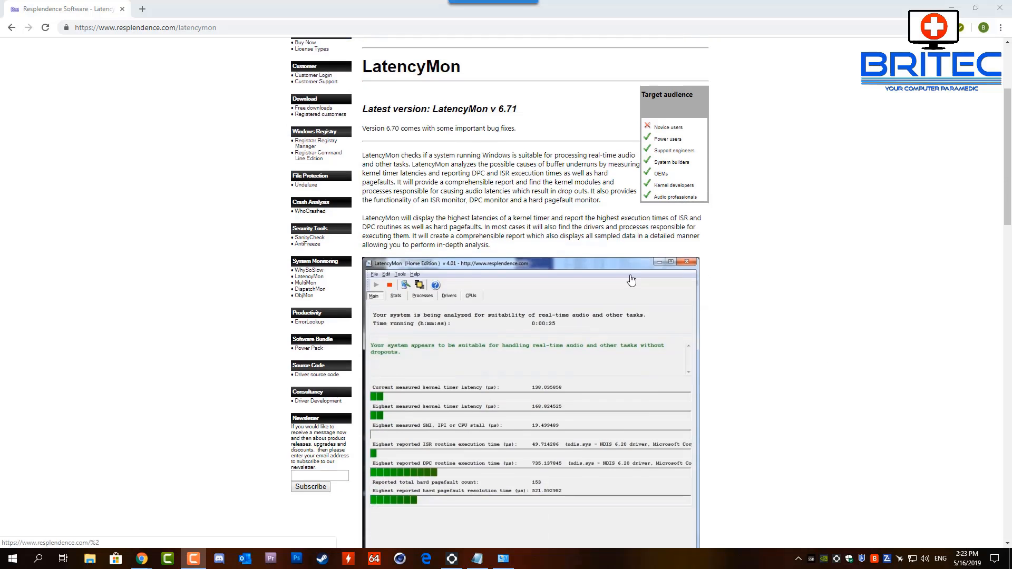
{"action": "scroll", "scroll_direction": "down", "scroll_amount": 3}
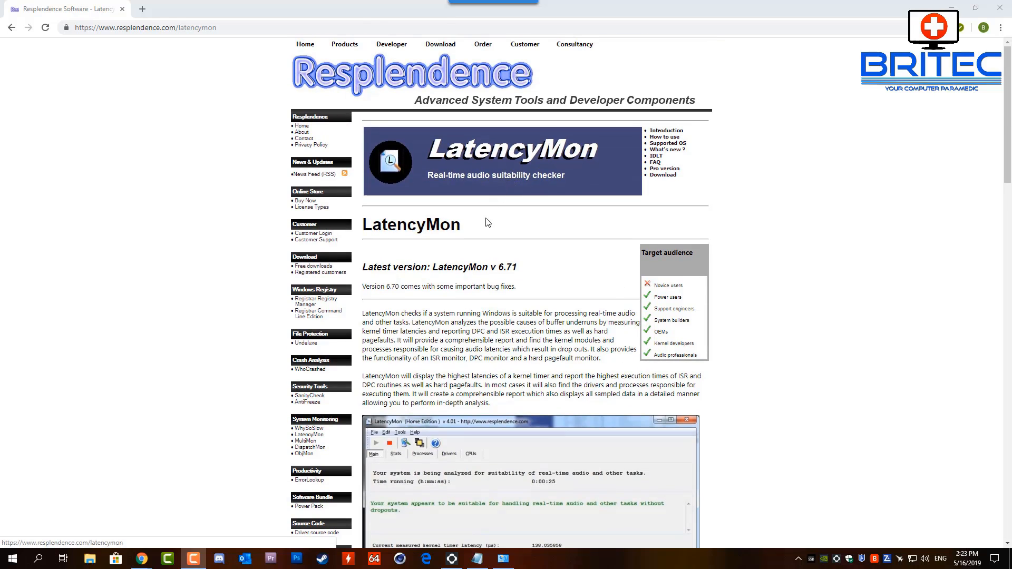
{"action": "left_click", "coordinate": [440, 45]}
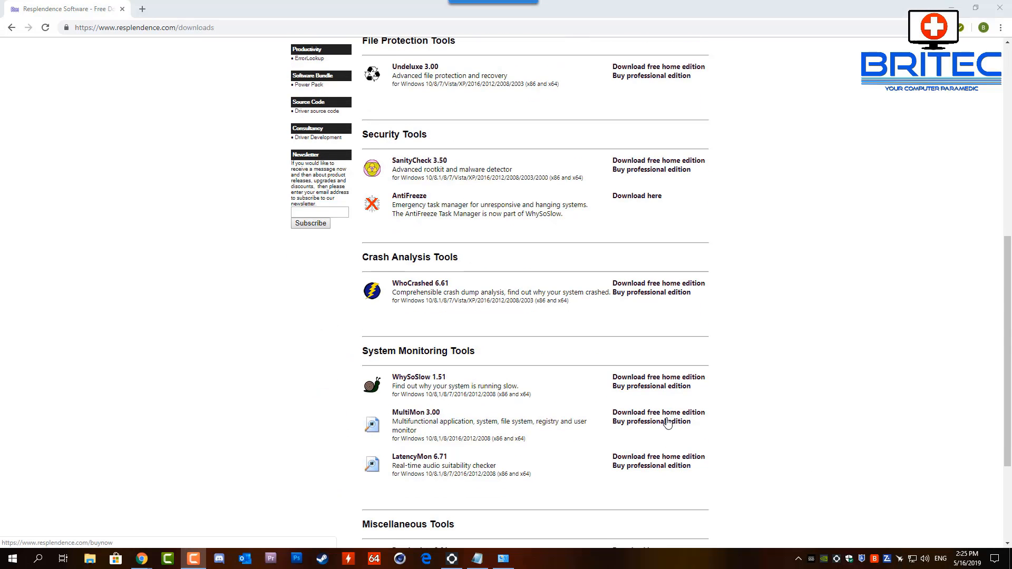
{"action": "scroll", "scroll_direction": "down", "scroll_amount": 3}
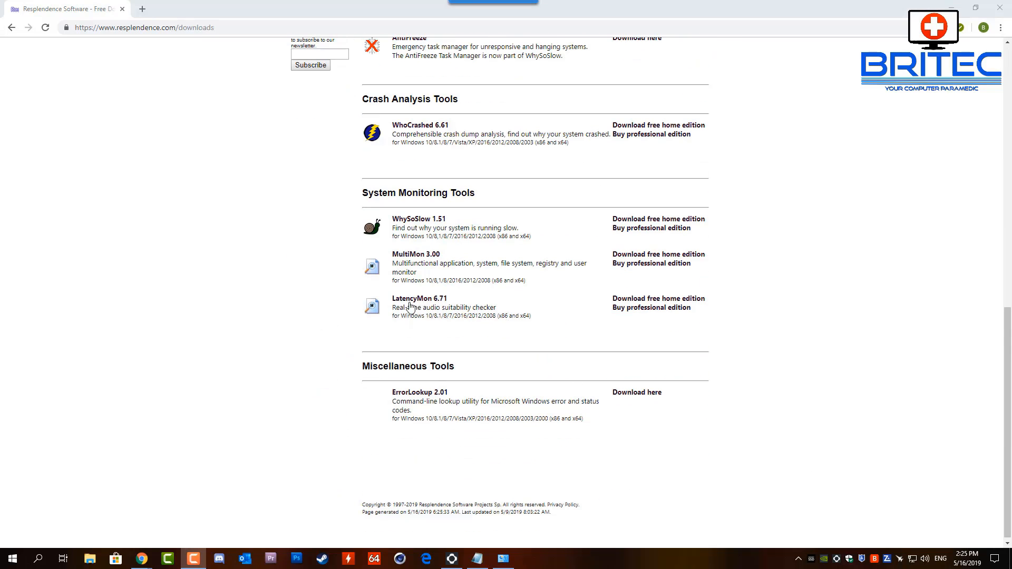
{"action": "mouse_move", "coordinate": [645, 308]}
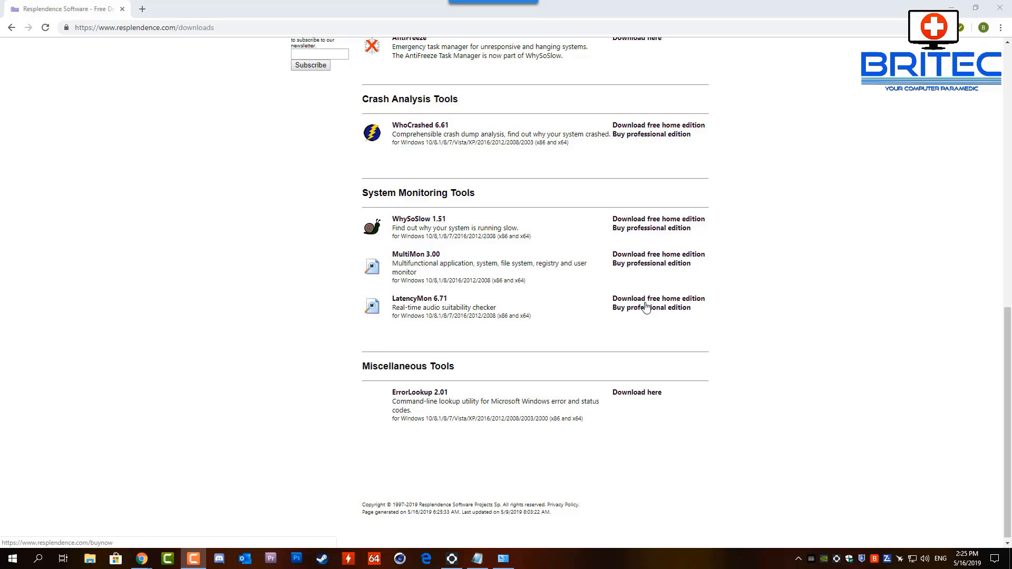
{"action": "left_click", "coordinate": [657, 298]}
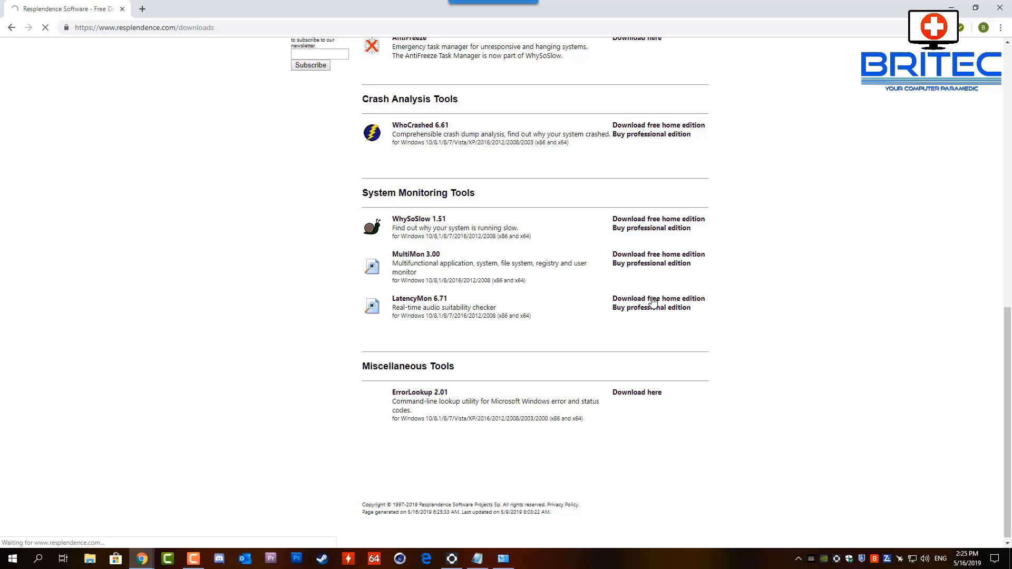
{"action": "left_click", "coordinate": [658, 299]}
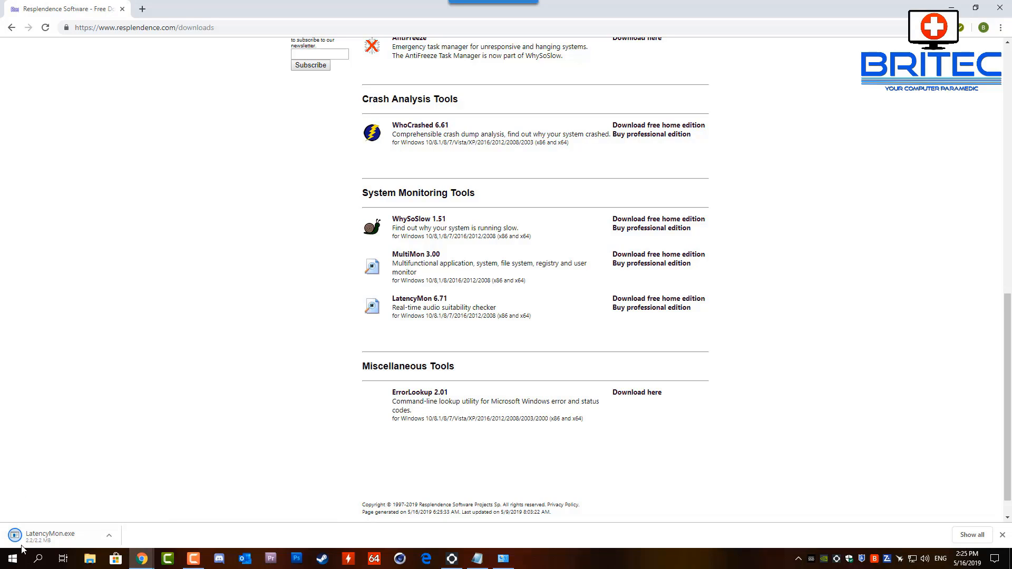
{"action": "left_click", "coordinate": [50, 534]}
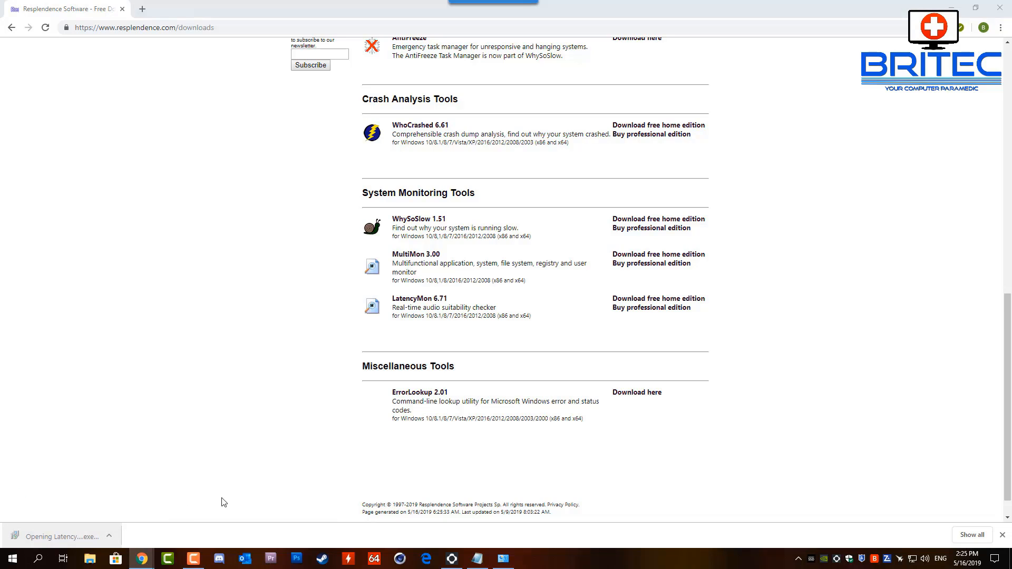
{"action": "mouse_move", "coordinate": [343, 460]}
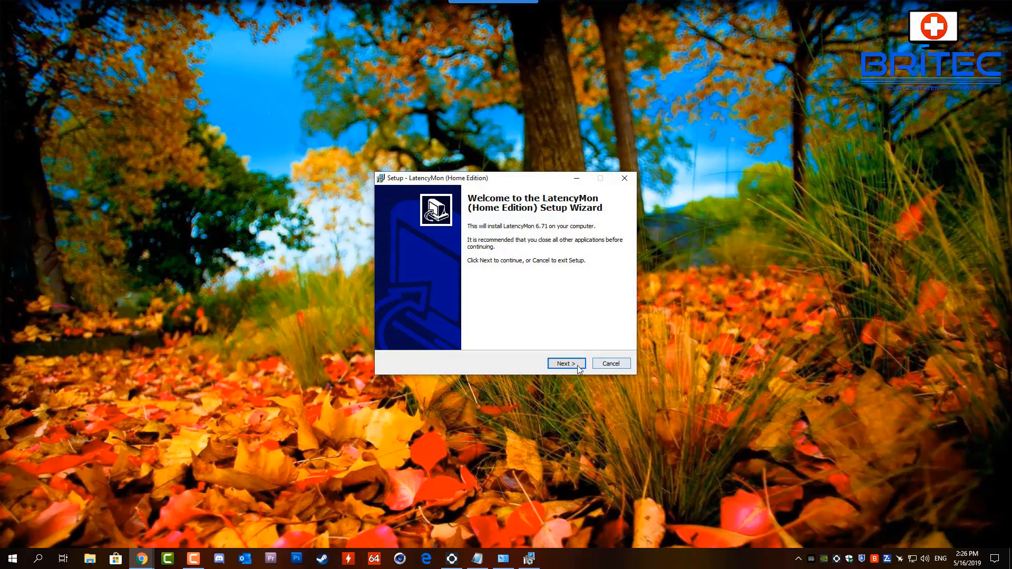
Install LatencyMon 6.71 Home Edition with the default Start Menu folder and a desktop shortcut
{"action": "left_click", "coordinate": [566, 363]}
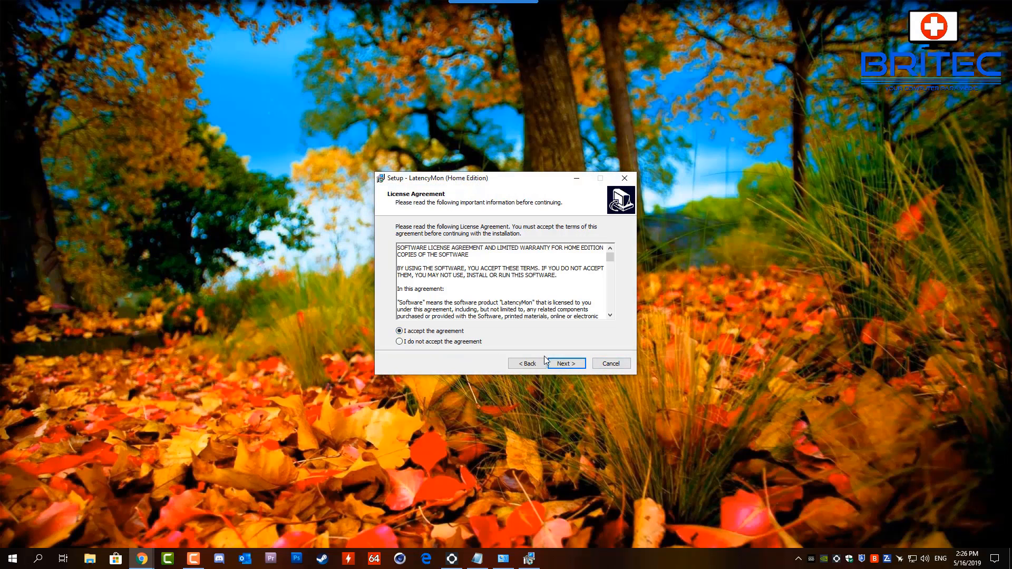
{"action": "left_click", "coordinate": [565, 363]}
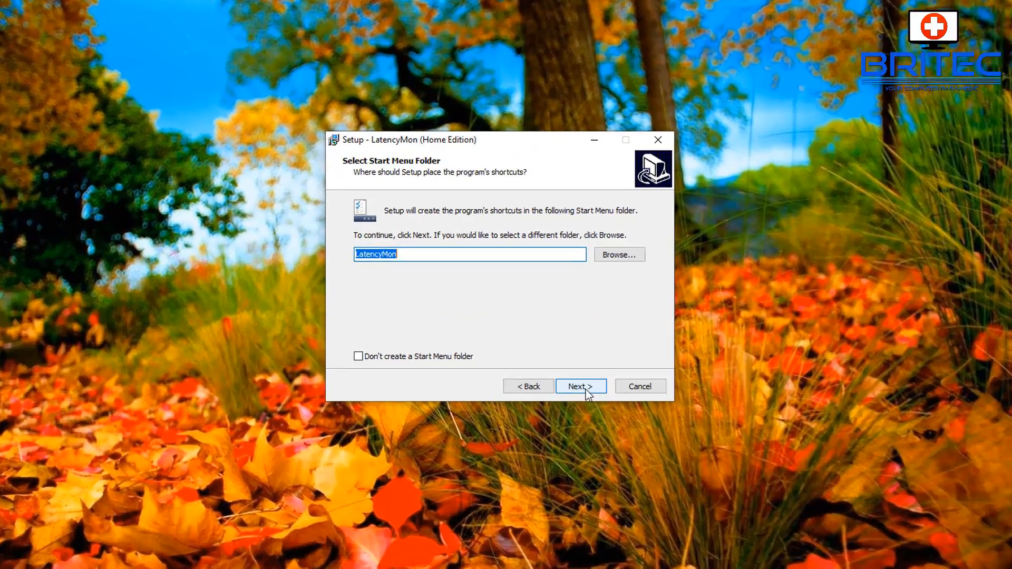
{"action": "left_click", "coordinate": [581, 387]}
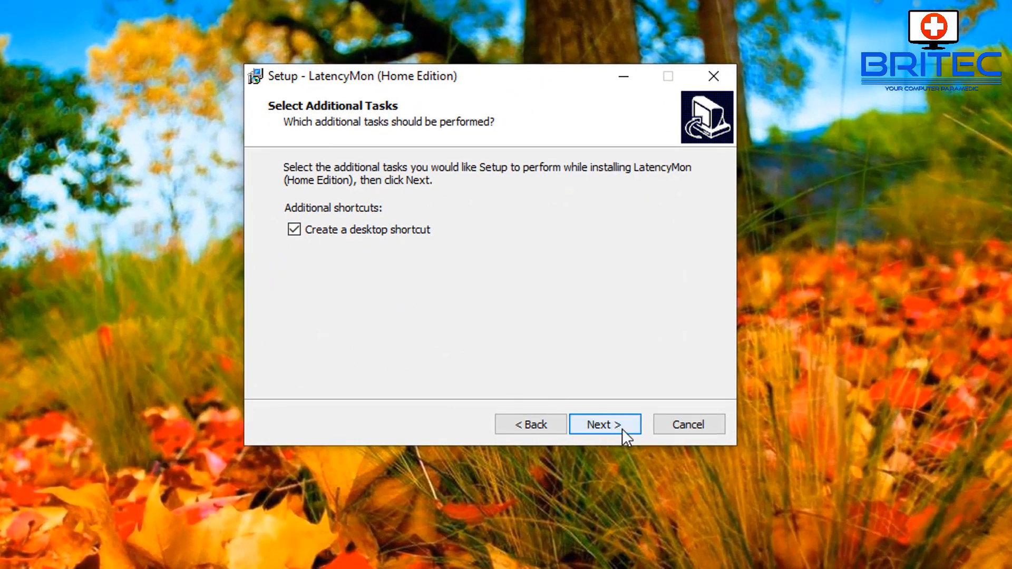
{"action": "left_click", "coordinate": [605, 424]}
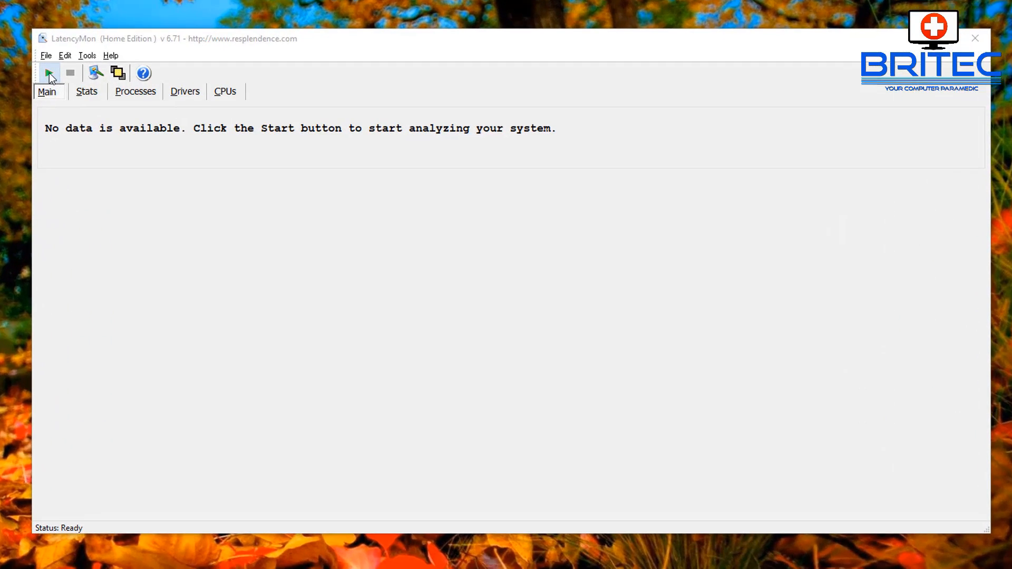
Run a 16-second LatencyMon analysis, which warns of real-time audio trouble at 57108.10 µs
{"action": "left_click", "coordinate": [47, 72]}
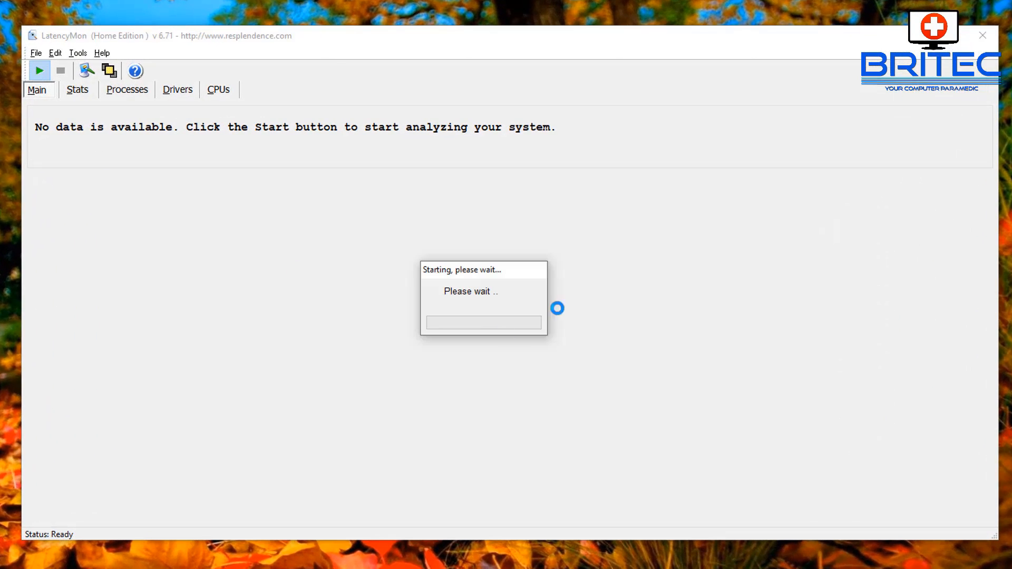
{"action": "mouse_move", "coordinate": [484, 469]}
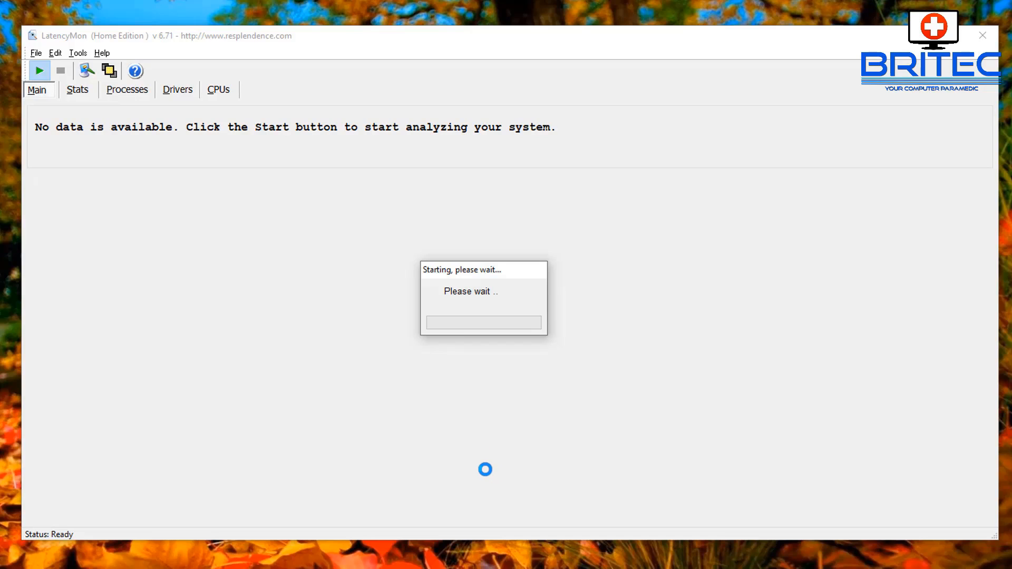
{"action": "left_click", "coordinate": [39, 70]}
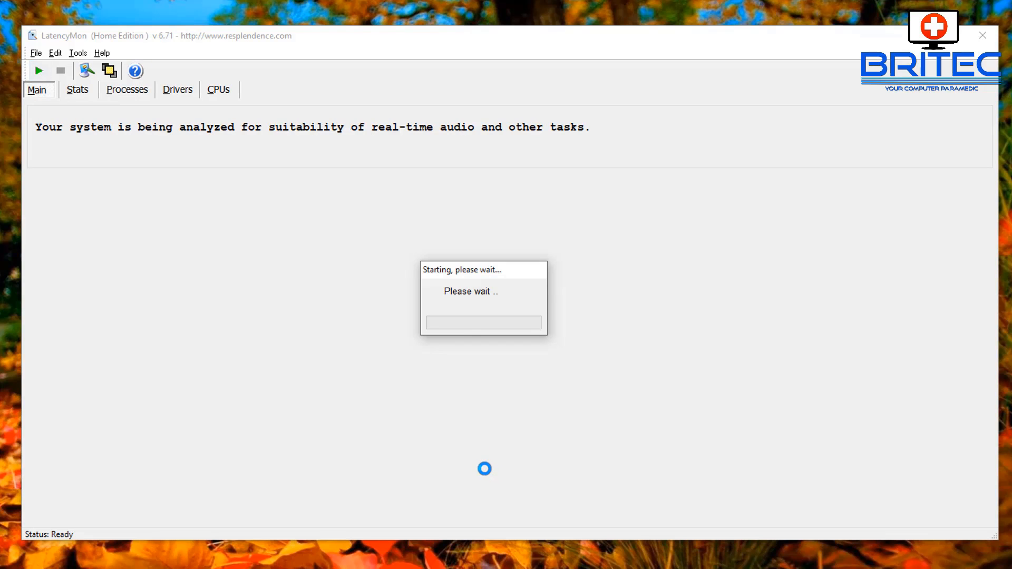
{"action": "left_click", "coordinate": [39, 70]}
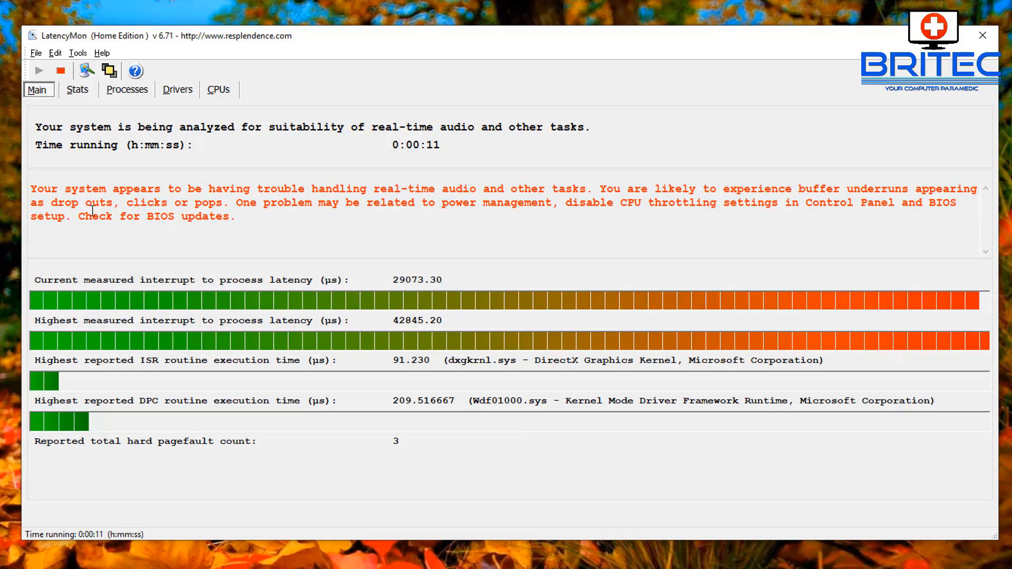
{"action": "mouse_move", "coordinate": [275, 217]}
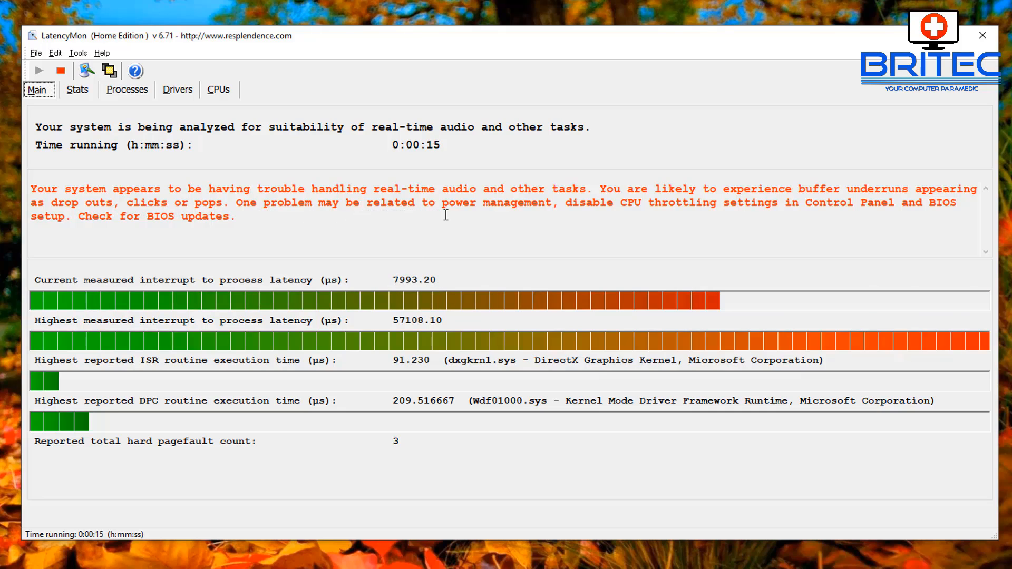
{"action": "left_click", "coordinate": [59, 70]}
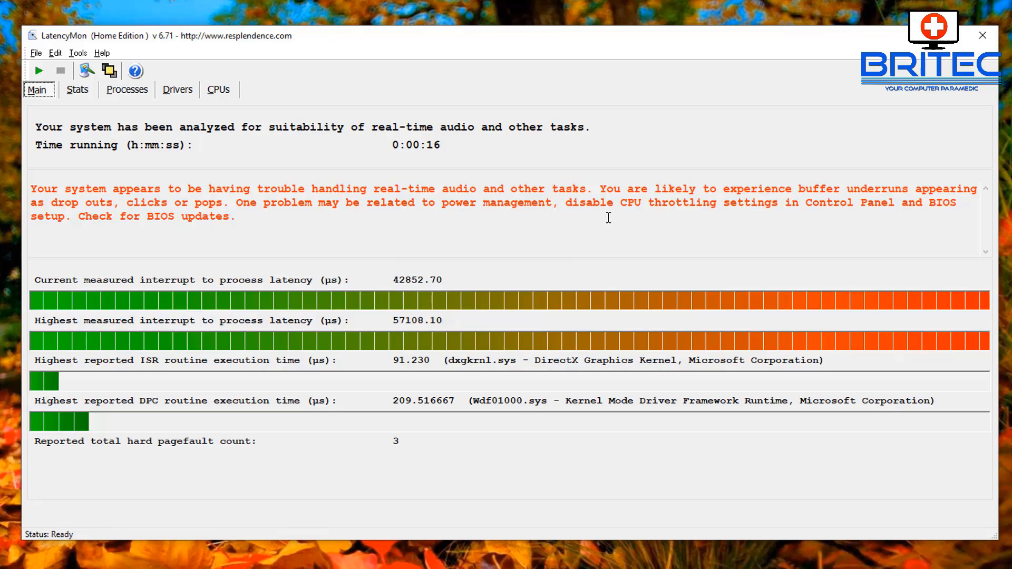
{"action": "mouse_move", "coordinate": [908, 229]}
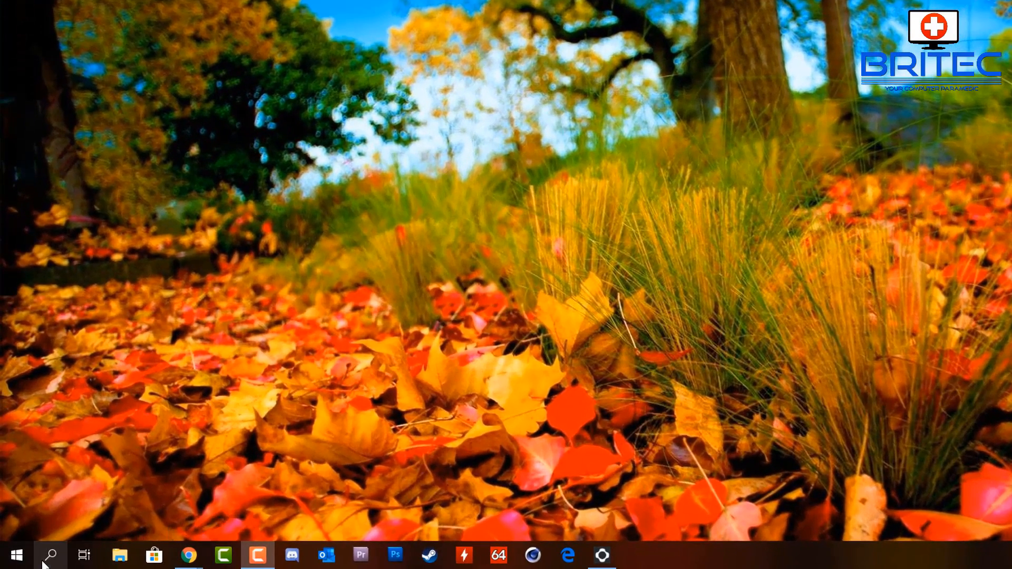
Activate the High performance power plan from Power & sleep's additional power settings
{"action": "type", "text": "power & sleep settings"}
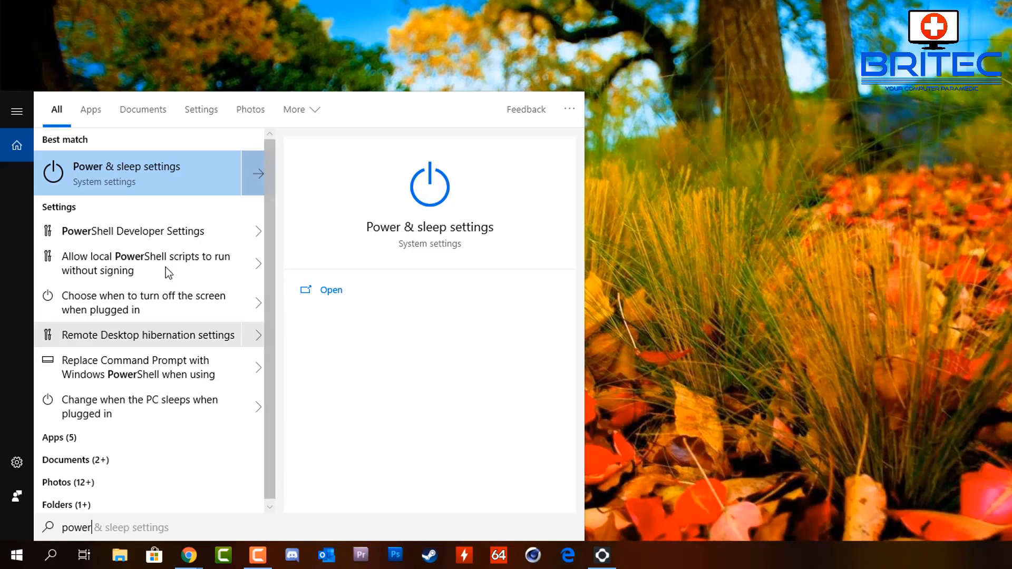
{"action": "left_click", "coordinate": [126, 173]}
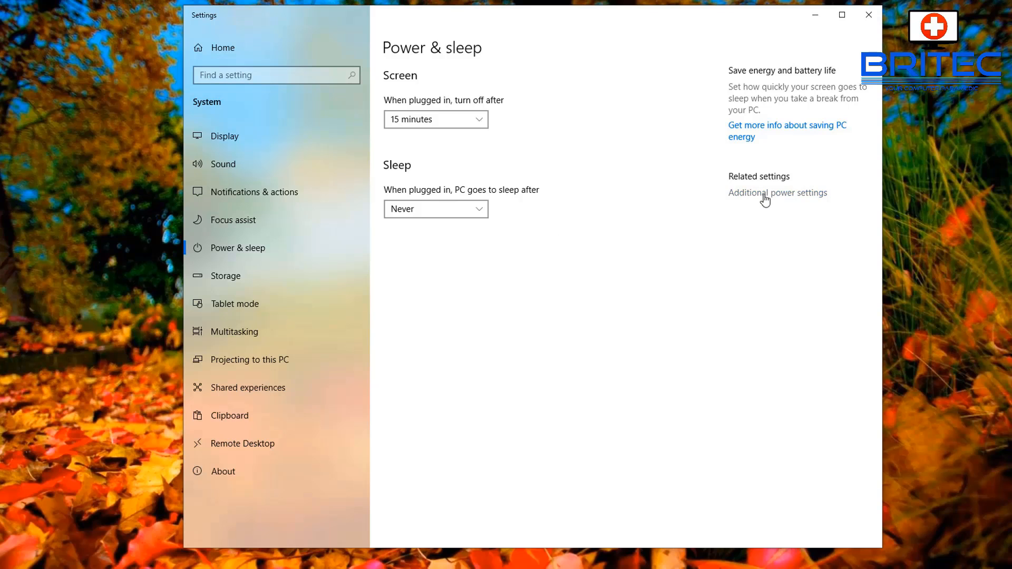
{"action": "left_click", "coordinate": [777, 193]}
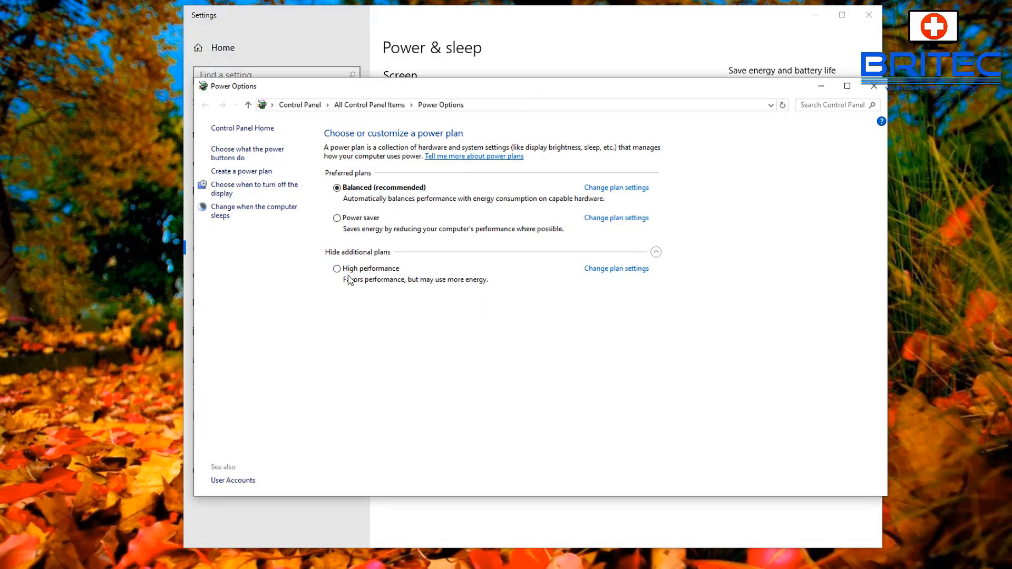
{"action": "left_click", "coordinate": [337, 268]}
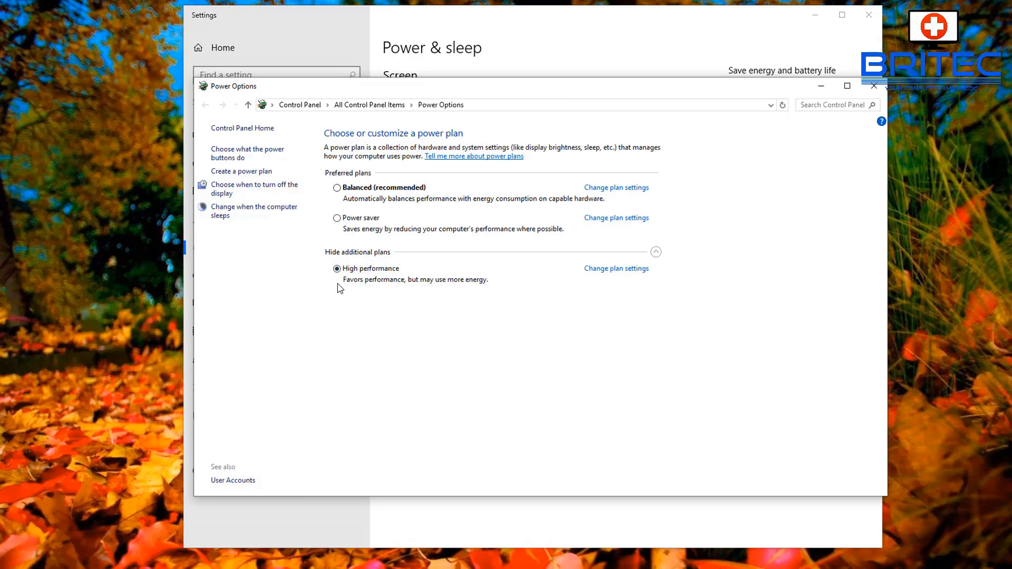
{"action": "mouse_move", "coordinate": [419, 286]}
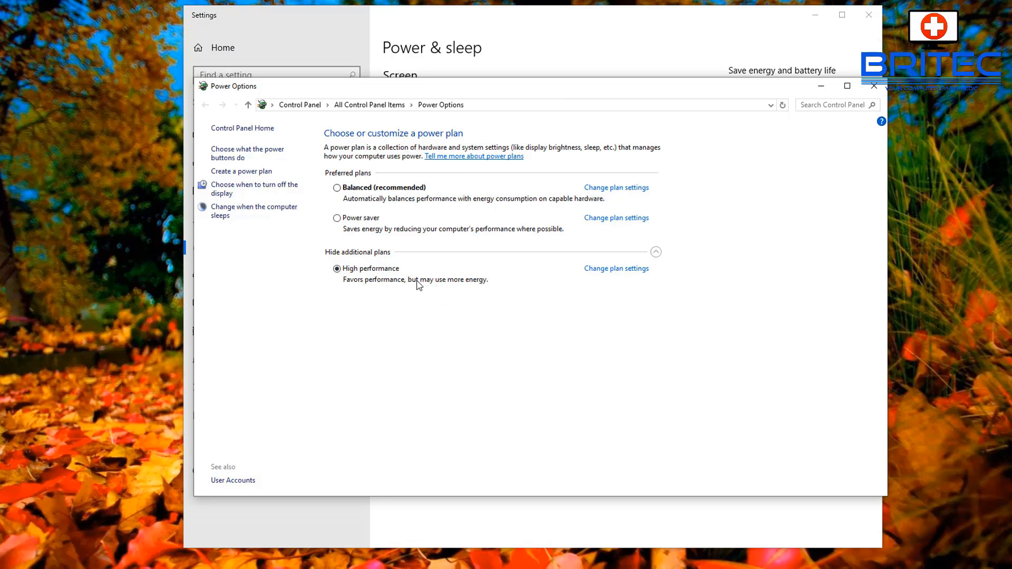
{"action": "mouse_move", "coordinate": [626, 270]}
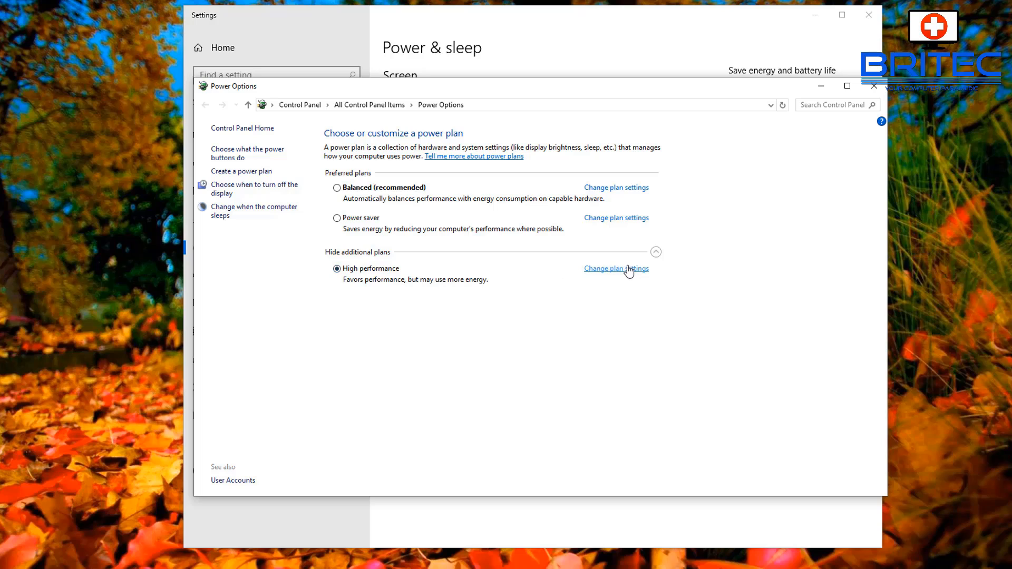
Review the High performance plan settings, then close Power Options and Settings
{"action": "left_click", "coordinate": [616, 269]}
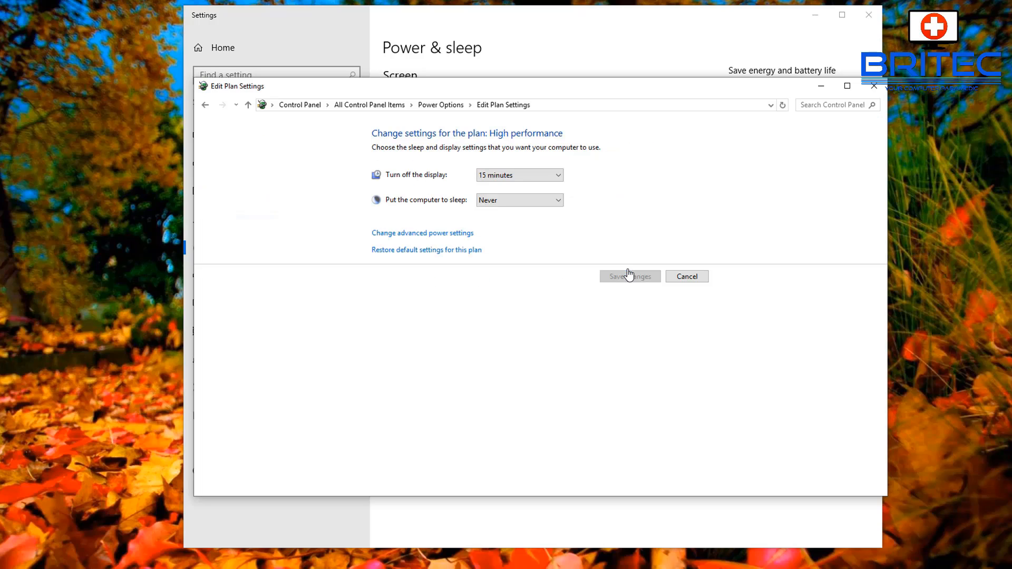
{"action": "left_click", "coordinate": [686, 276]}
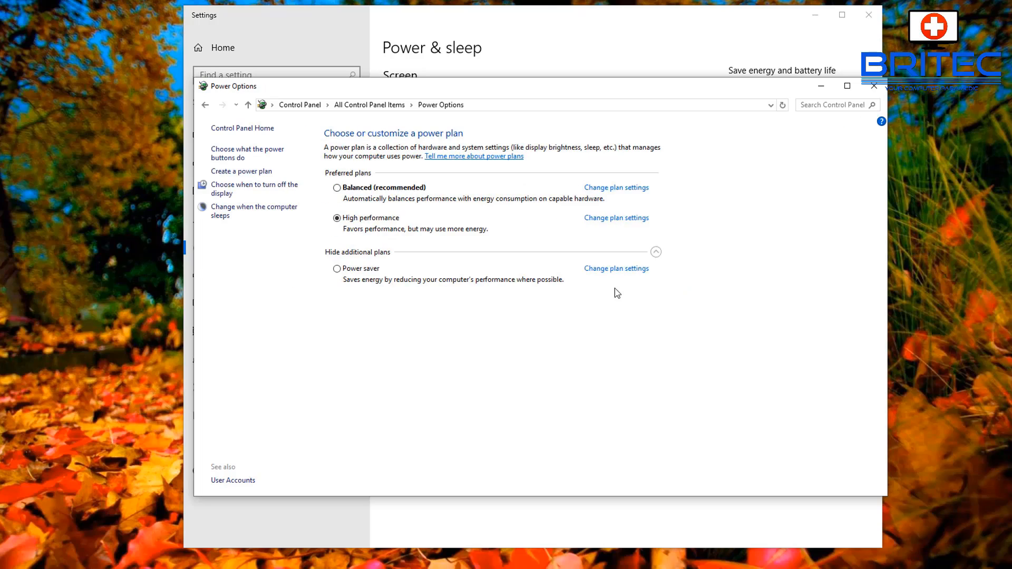
{"action": "mouse_move", "coordinate": [324, 266]}
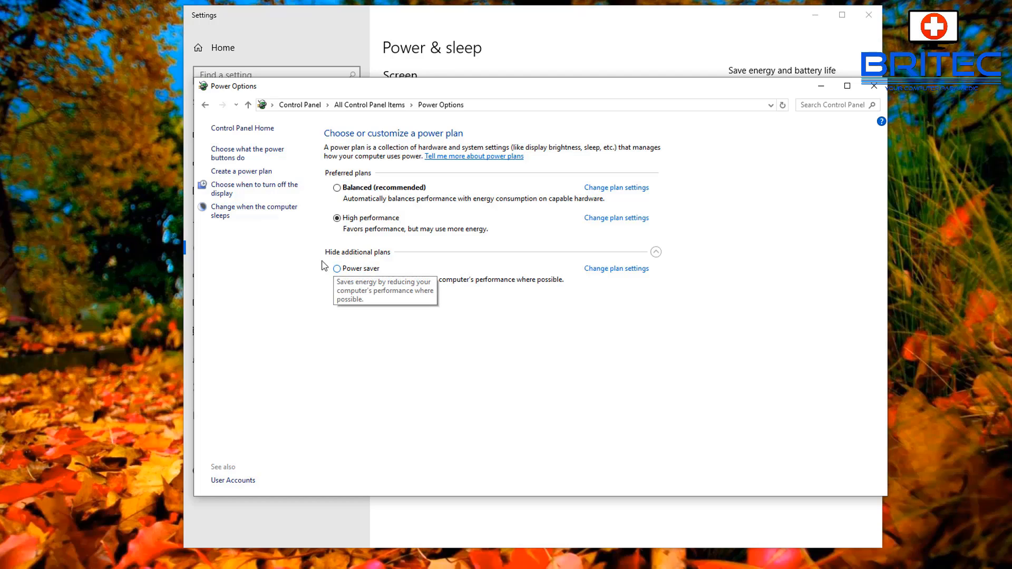
{"action": "mouse_move", "coordinate": [414, 270]}
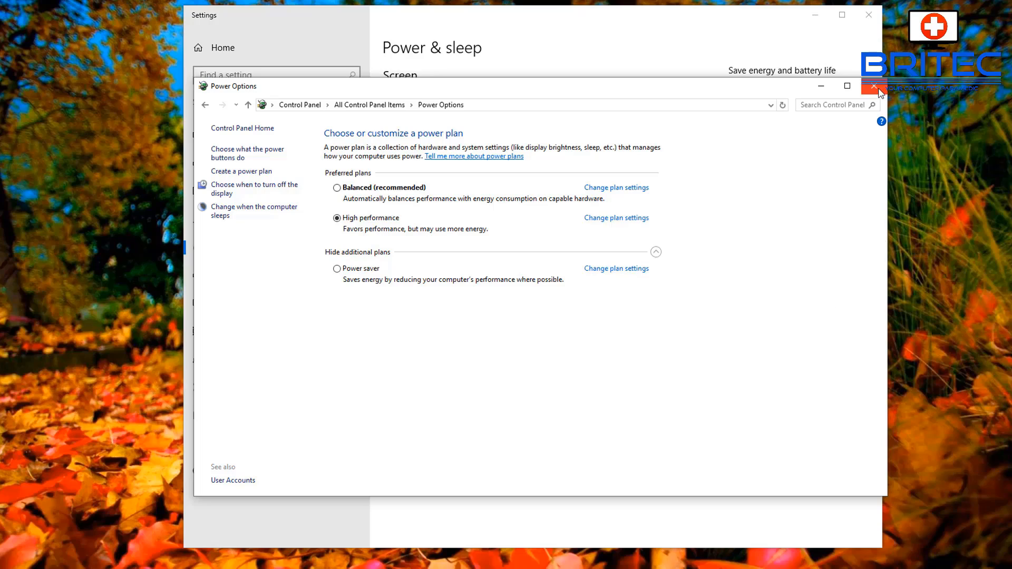
{"action": "left_click", "coordinate": [872, 87]}
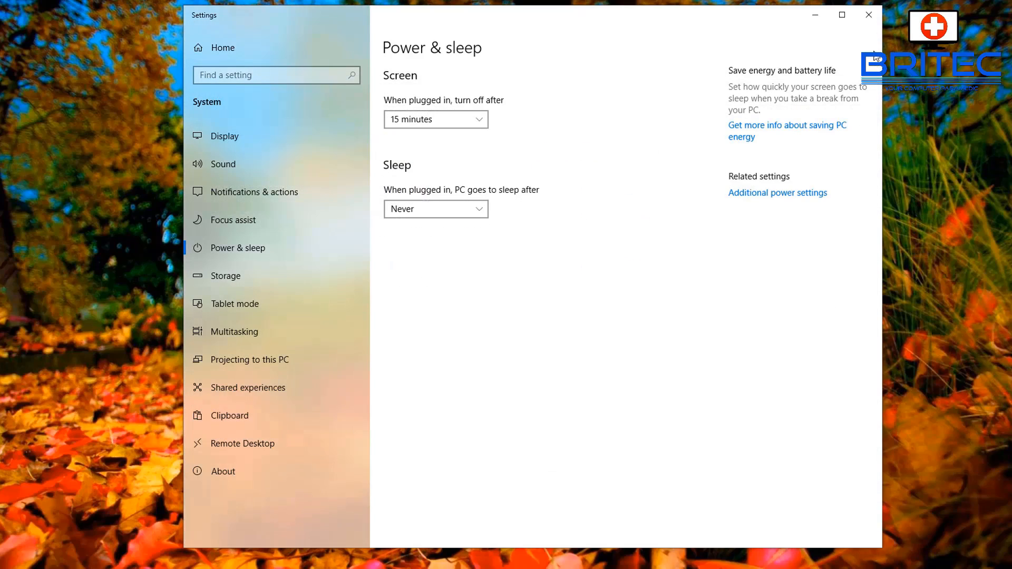
{"action": "left_click", "coordinate": [866, 16]}
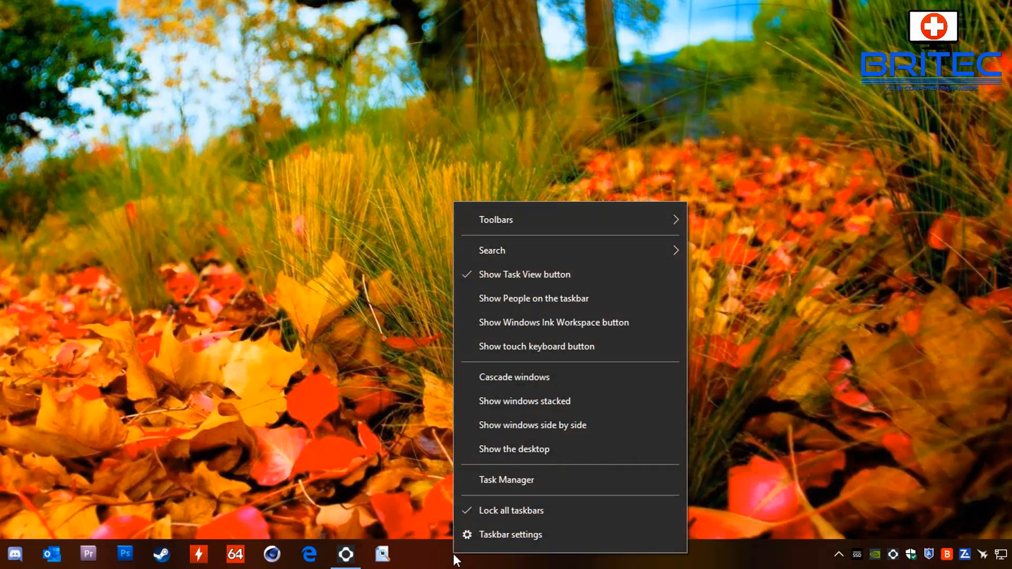
Open Task Manager's Details tab and add the Power throttling column through Select columns
{"action": "left_click", "coordinate": [506, 479]}
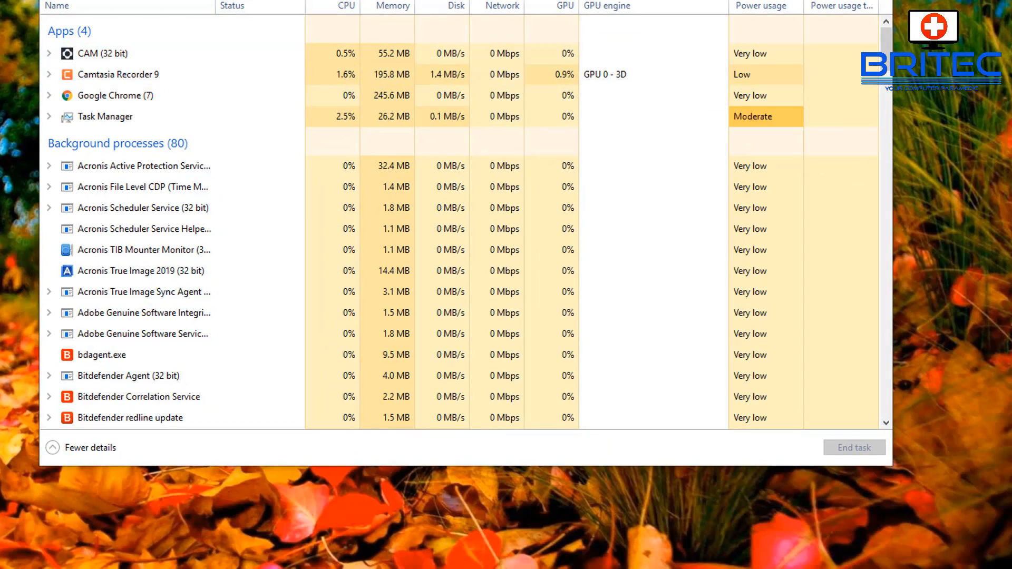
{"action": "left_click", "coordinate": [316, 60]}
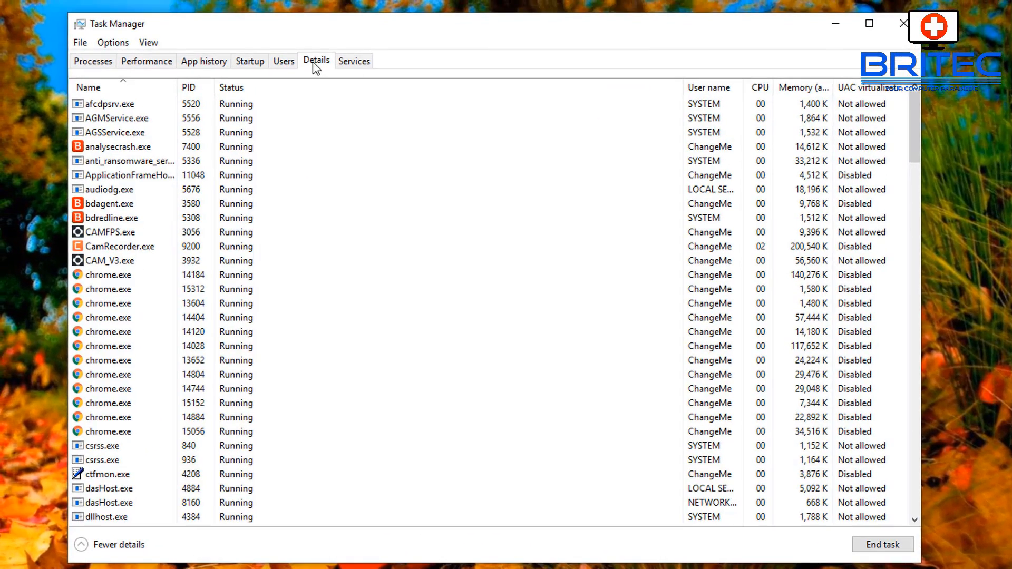
{"action": "mouse_move", "coordinate": [486, 88]}
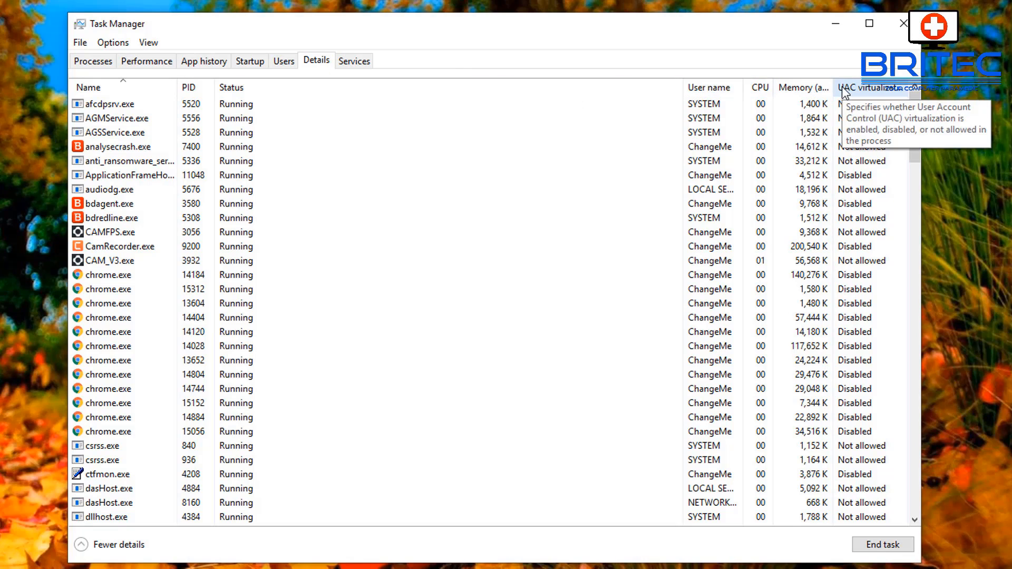
{"action": "right_click", "coordinate": [860, 88]}
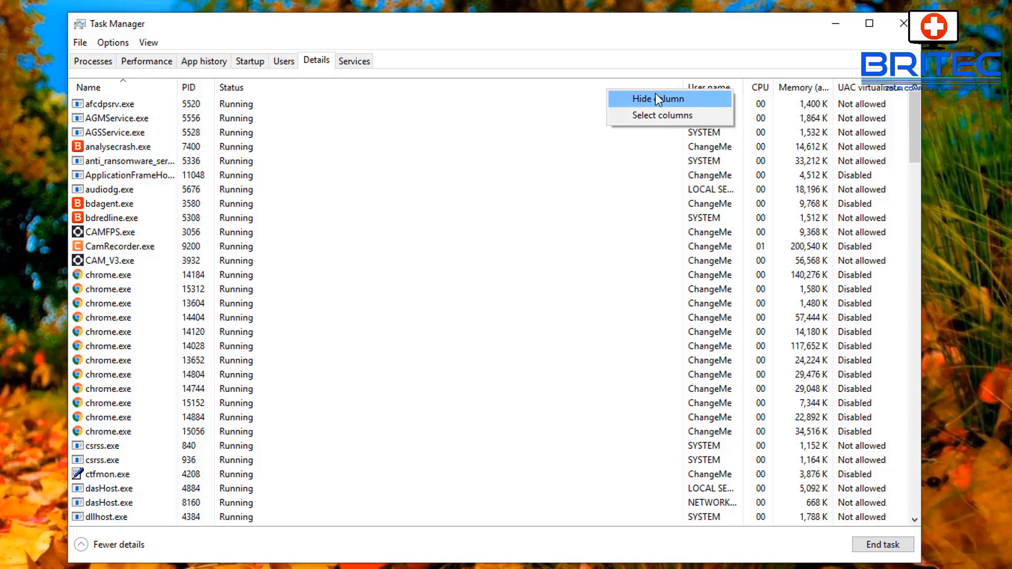
{"action": "left_click", "coordinate": [662, 115]}
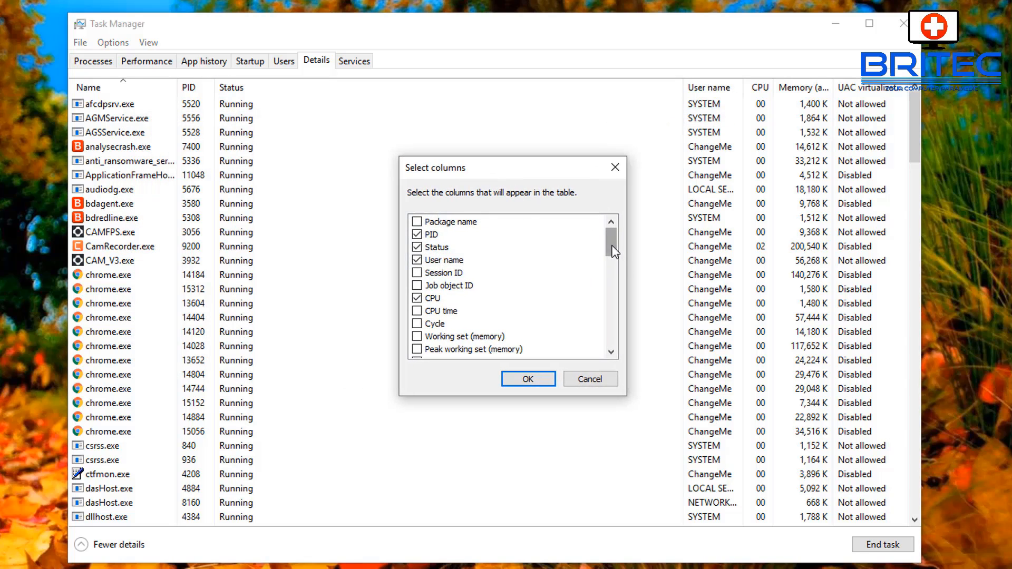
{"action": "scroll", "scroll_direction": "down", "scroll_amount": 3}
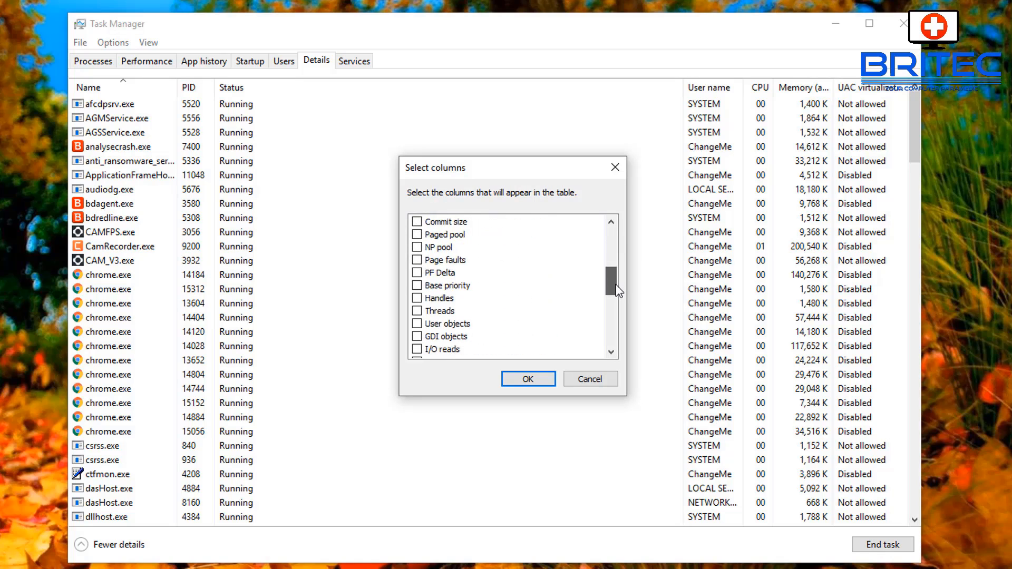
{"action": "scroll", "scroll_direction": "down", "scroll_amount": 3}
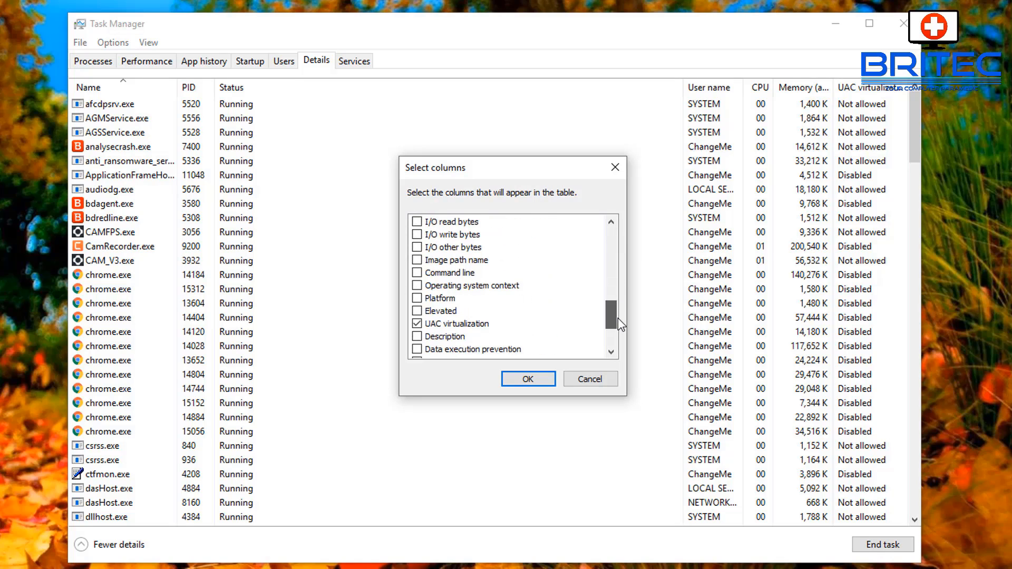
{"action": "scroll", "scroll_direction": "down", "scroll_amount": 3}
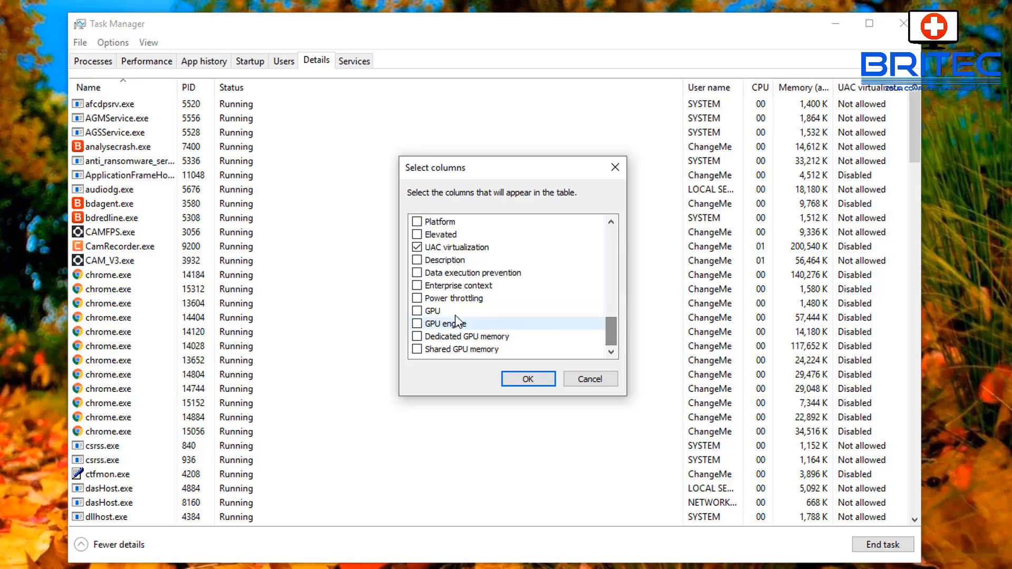
{"action": "left_click", "coordinate": [417, 298]}
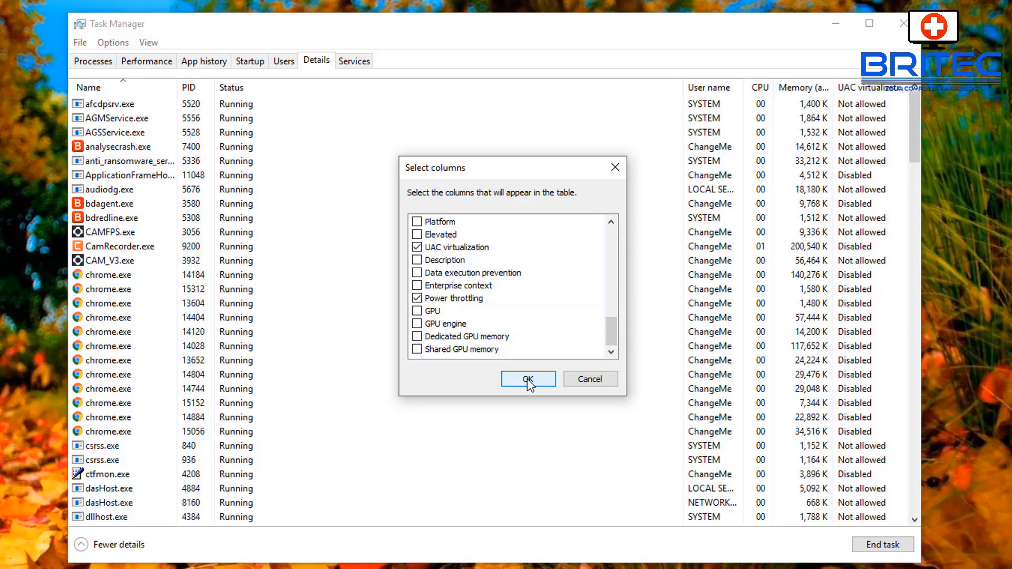
{"action": "left_click", "coordinate": [528, 379]}
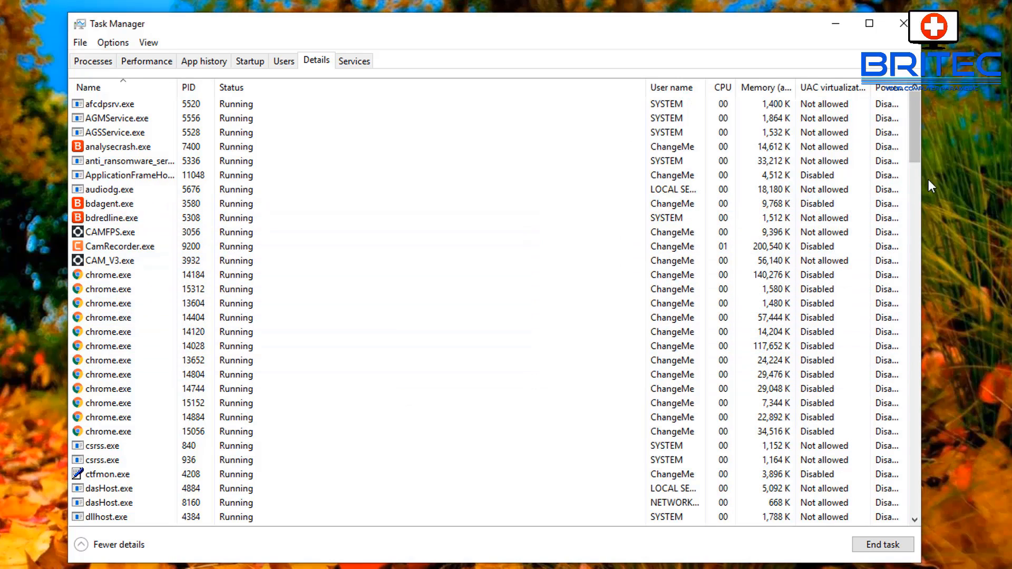
{"action": "mouse_move", "coordinate": [922, 196]}
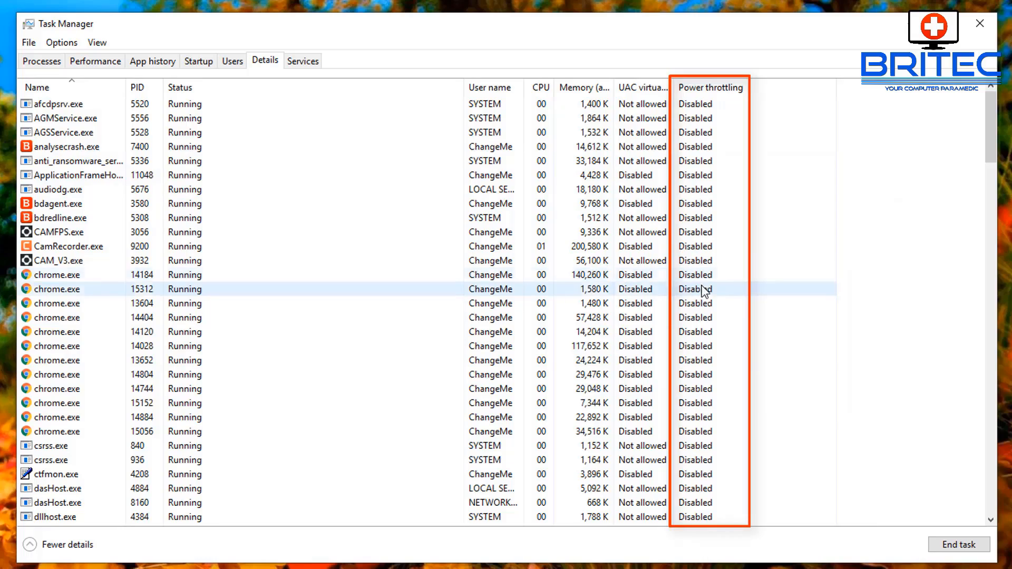
Confirm every process shows Power throttling Disabled, then close Task Manager
{"action": "scroll", "scroll_direction": "down", "scroll_amount": 3}
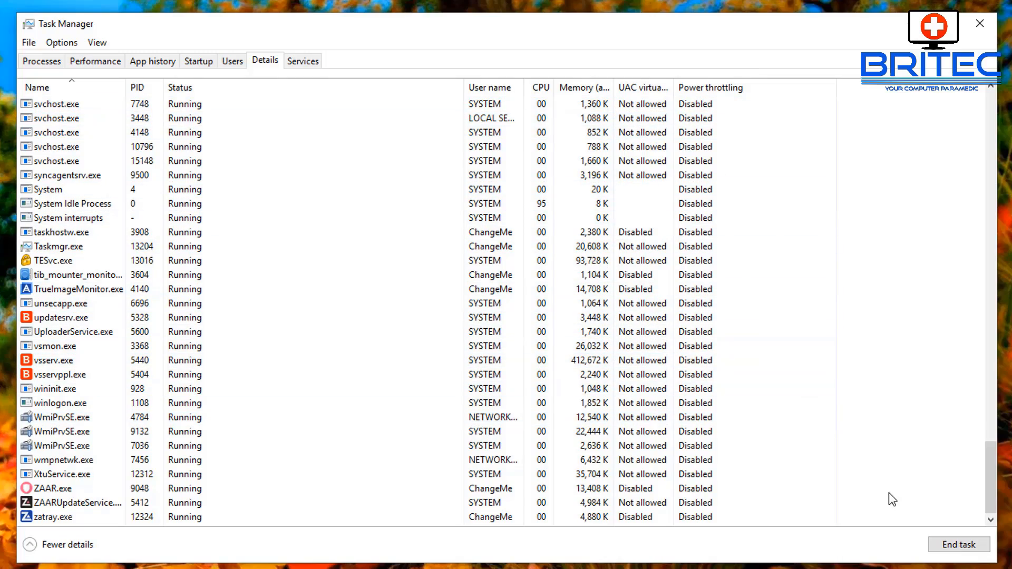
{"action": "left_click", "coordinate": [979, 24]}
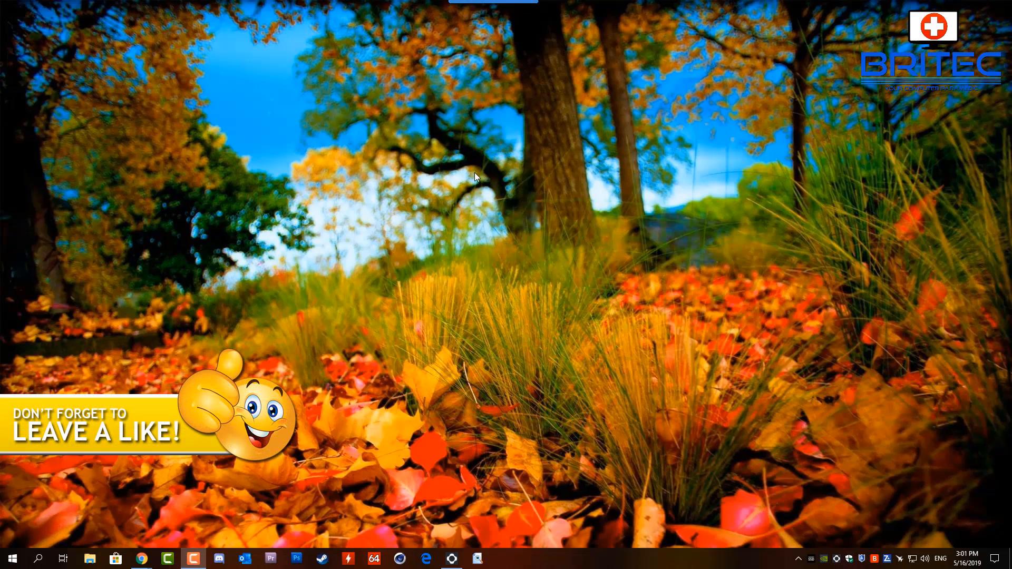
{"action": "mouse_move", "coordinate": [580, 191]}
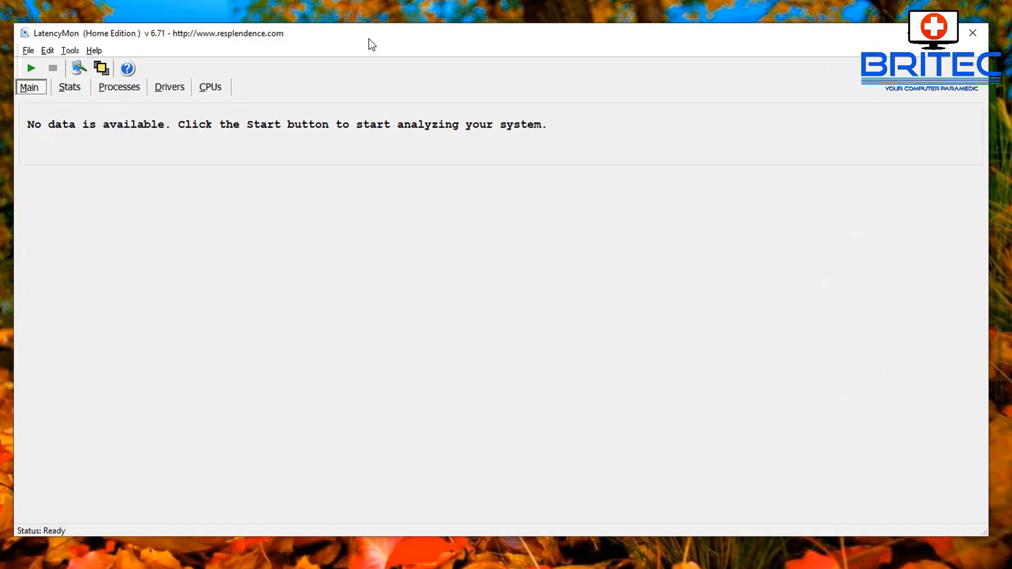
Rerun LatencyMon for 16 seconds, showing real-time audio suitability at 835.0 µs, then close it
{"action": "left_click", "coordinate": [31, 68]}
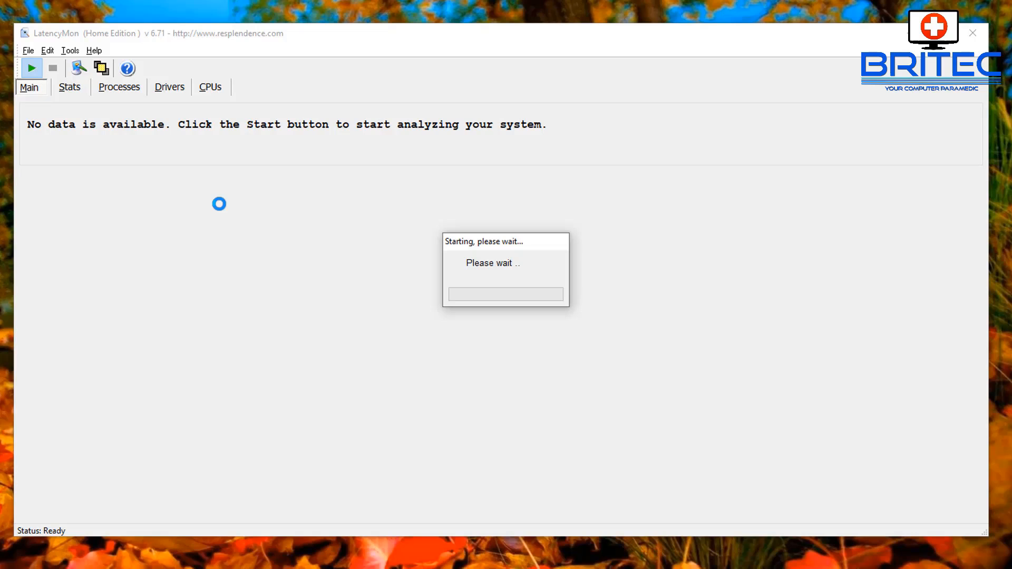
{"action": "left_click", "coordinate": [30, 68]}
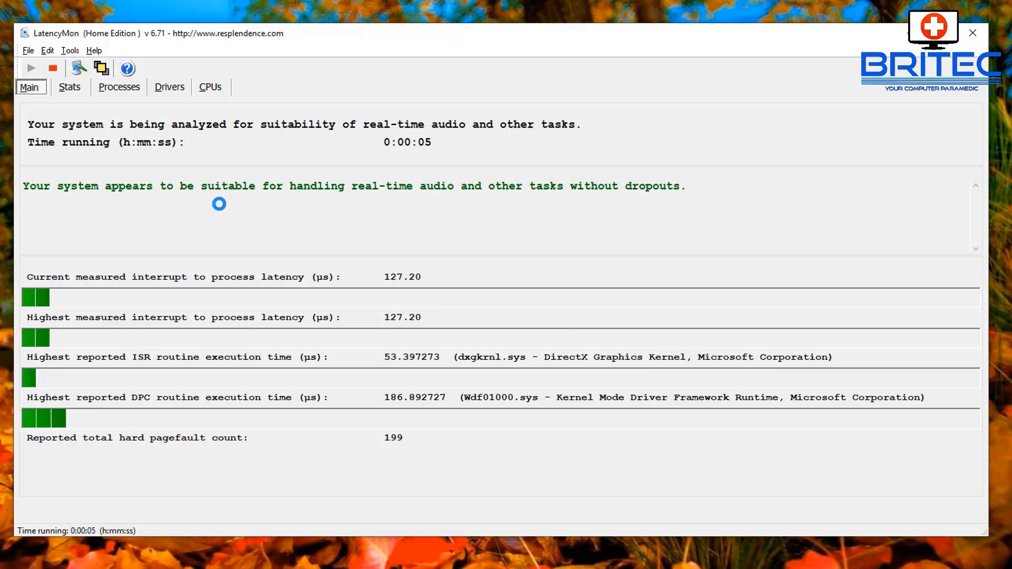
{"action": "mouse_move", "coordinate": [353, 214]}
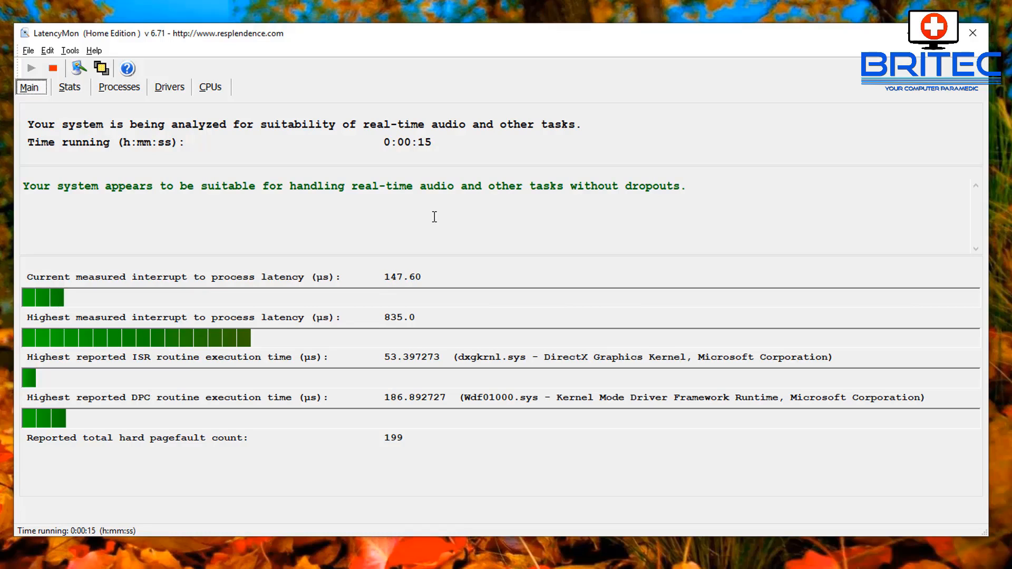
{"action": "left_click", "coordinate": [51, 68]}
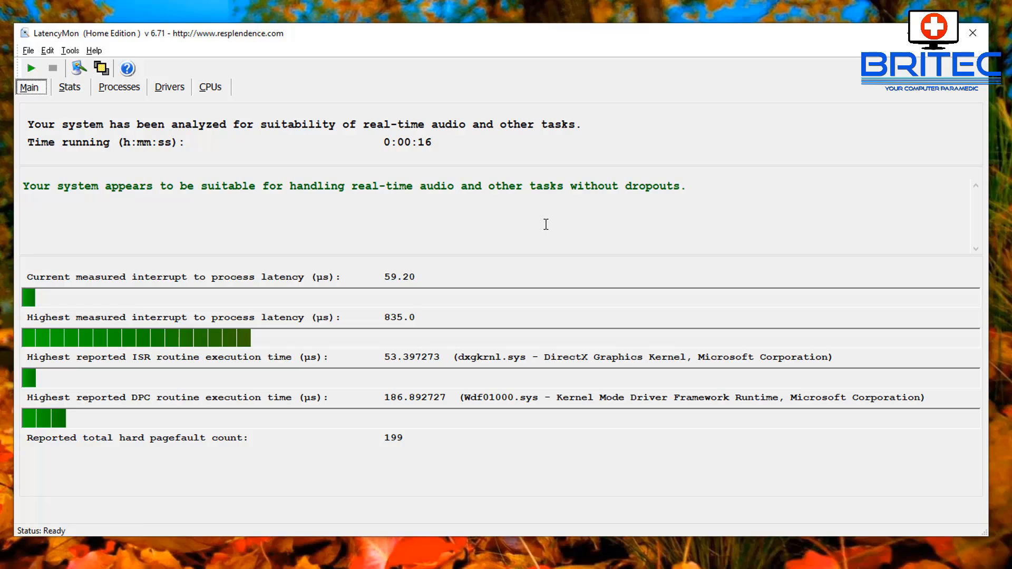
{"action": "mouse_move", "coordinate": [617, 269]}
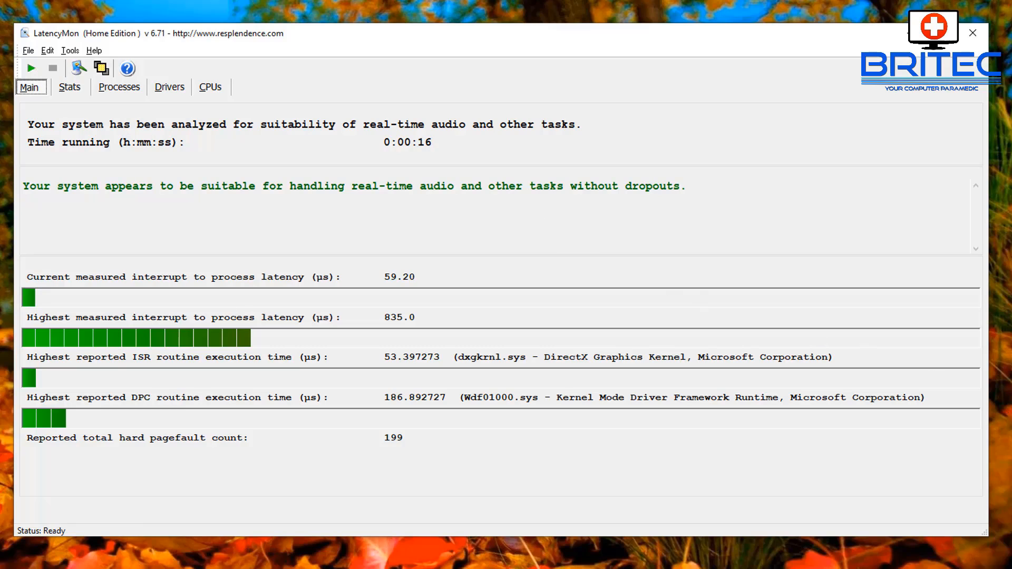
{"action": "mouse_move", "coordinate": [957, 108]}
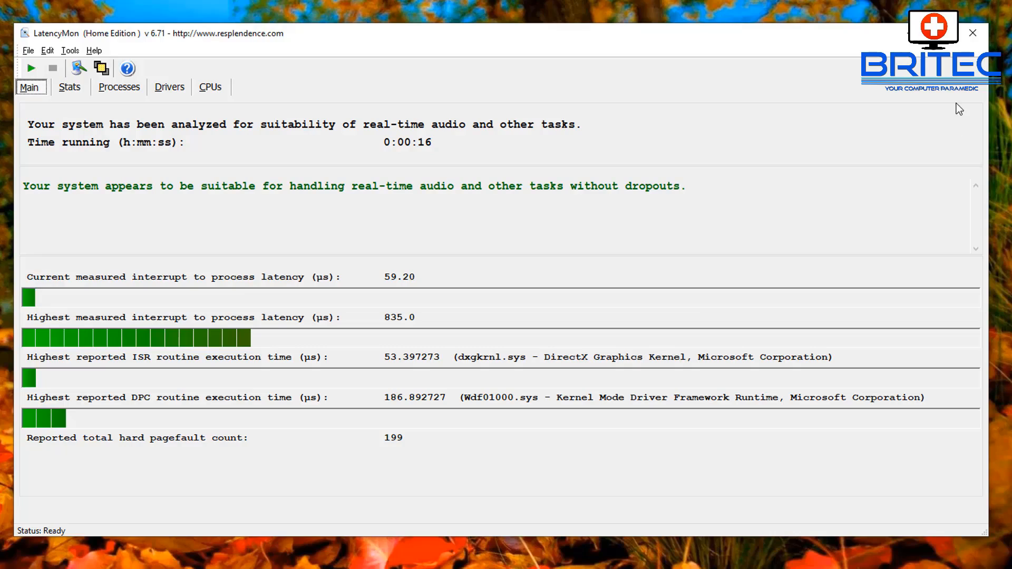
{"action": "left_click", "coordinate": [972, 32]}
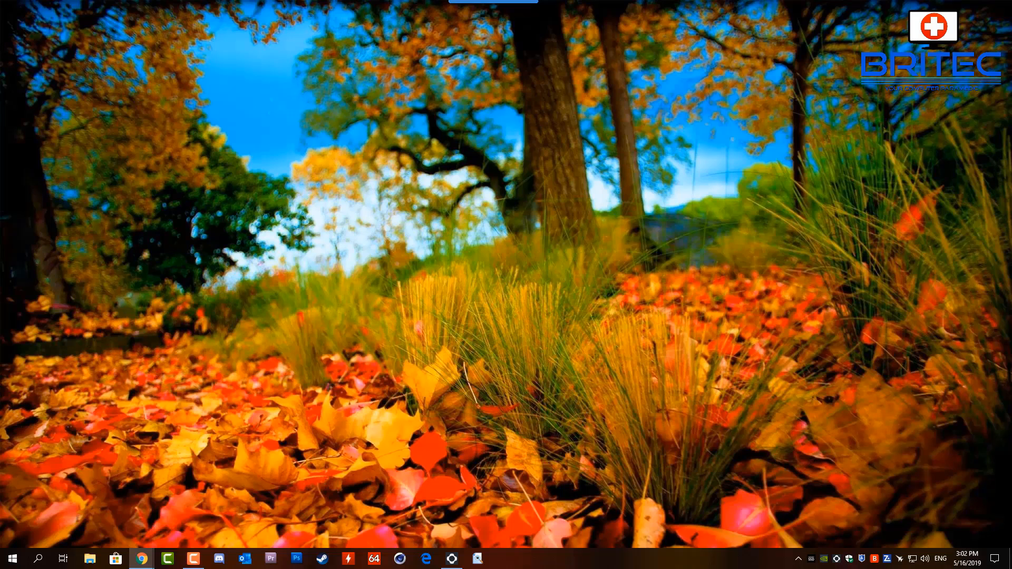
Subscribe to the Britec09 YouTube channel, now showing Subscribed 206K
{"action": "left_click", "coordinate": [141, 558]}
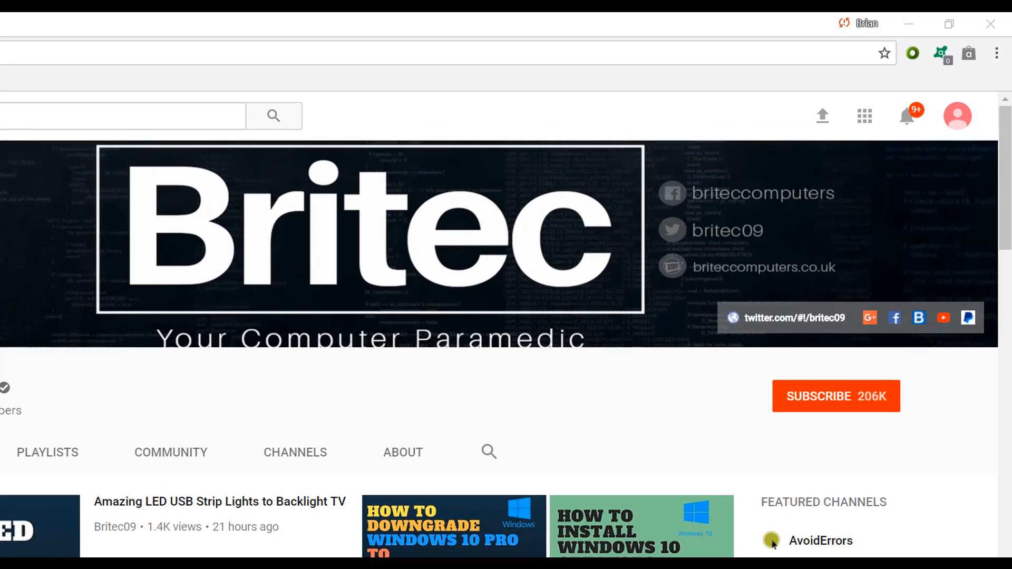
{"action": "mouse_move", "coordinate": [847, 422]}
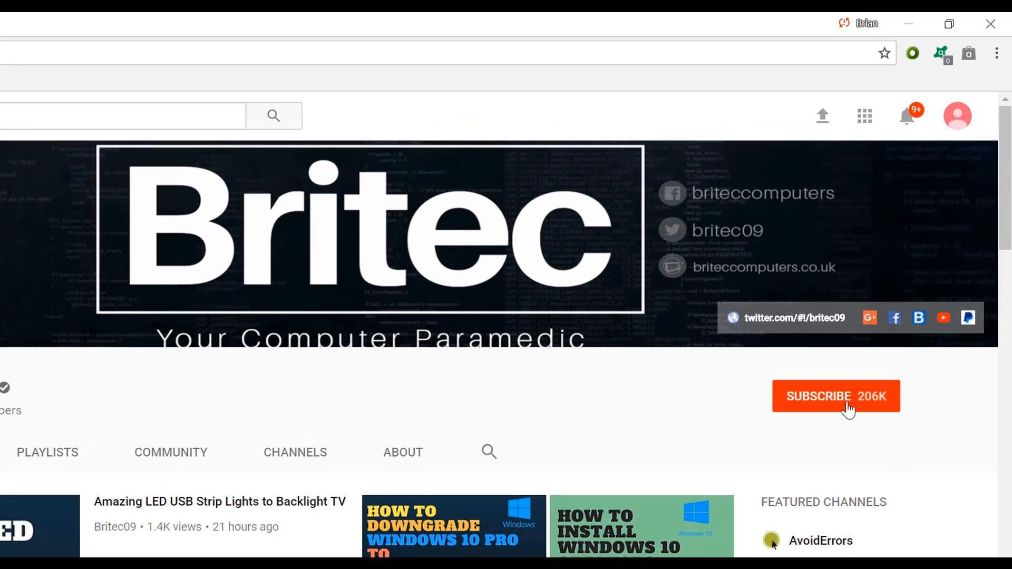
{"action": "left_click", "coordinate": [836, 396]}
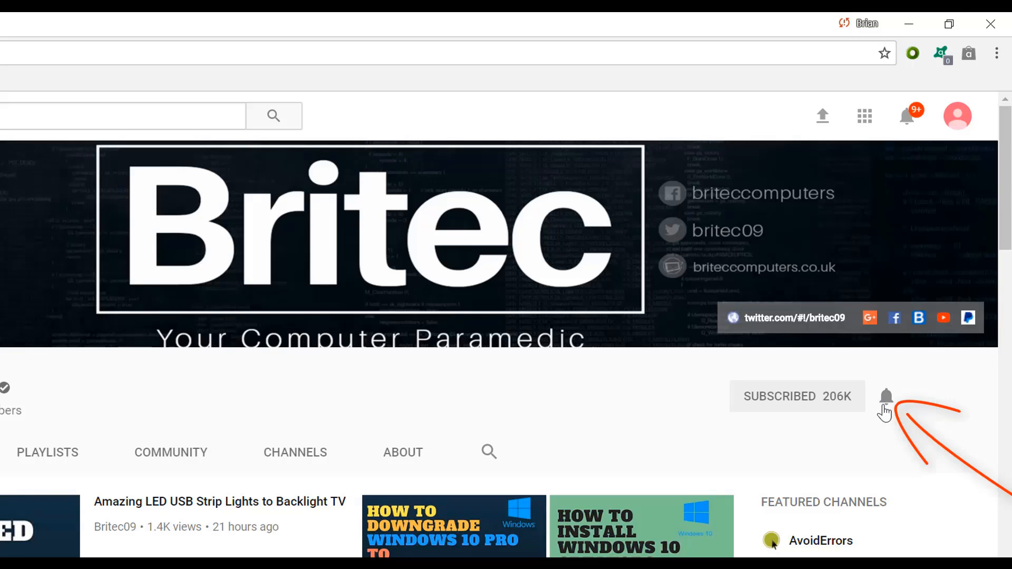
{"action": "mouse_move", "coordinate": [885, 473]}
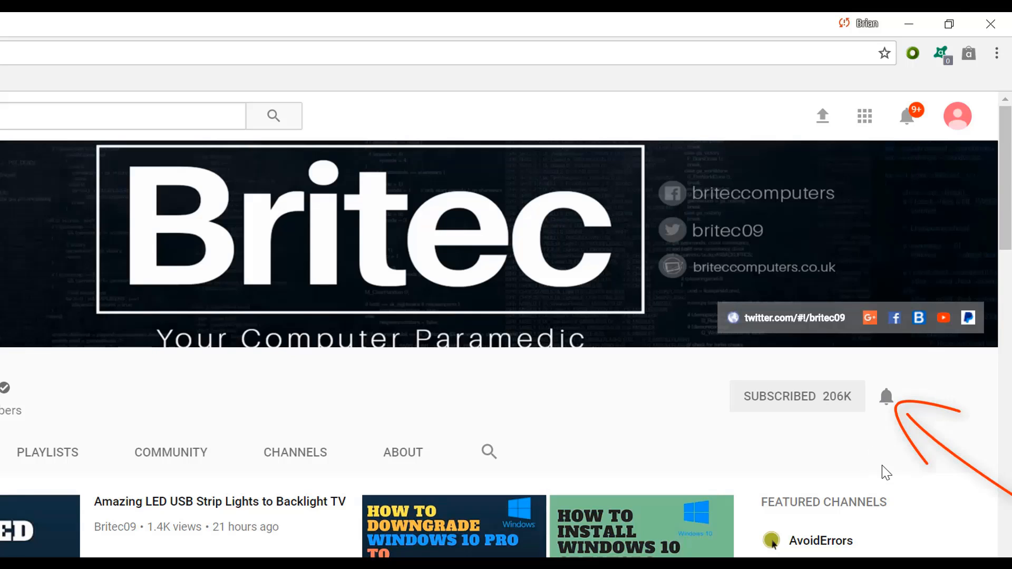